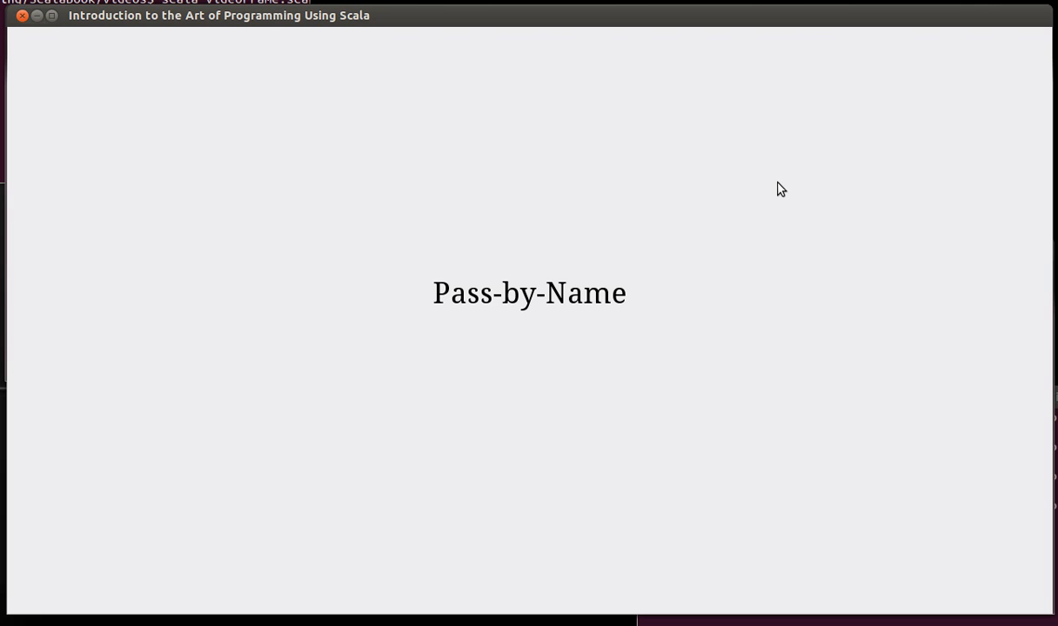
{"action": "mouse_move", "coordinate": [366, 77]}
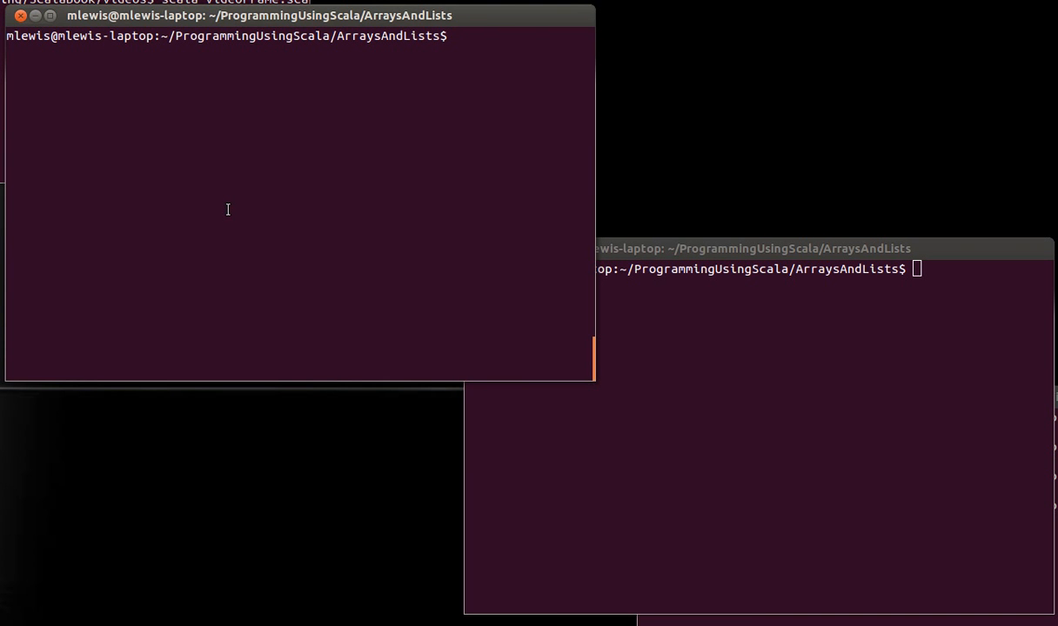
Launch the Scala interpreter from the ArraysAndLists folder
{"action": "type", "text": "scala"}
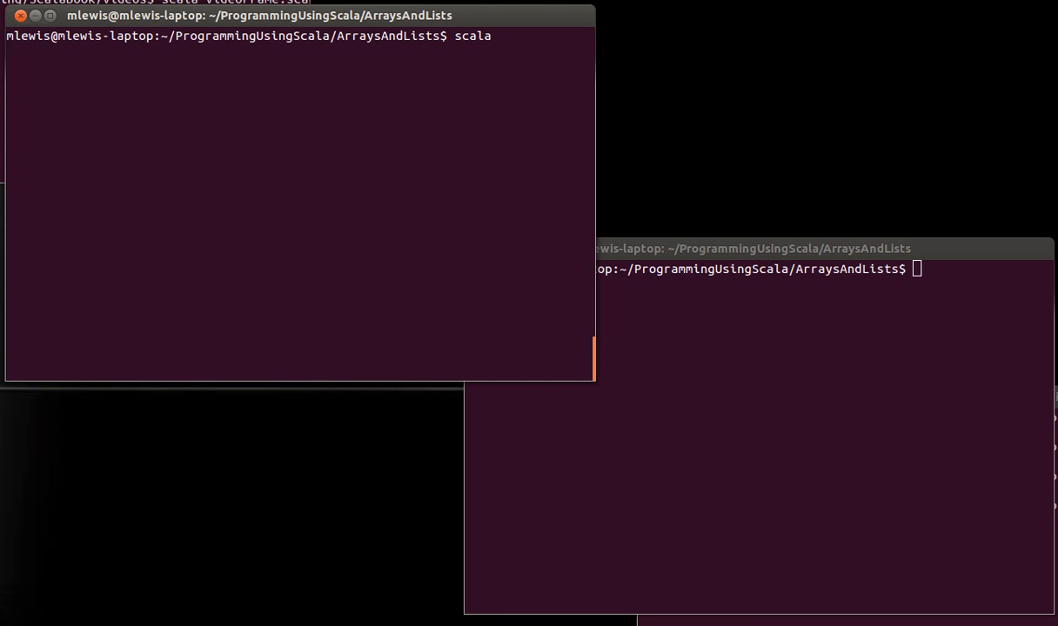
{"action": "key", "text": "Return"}
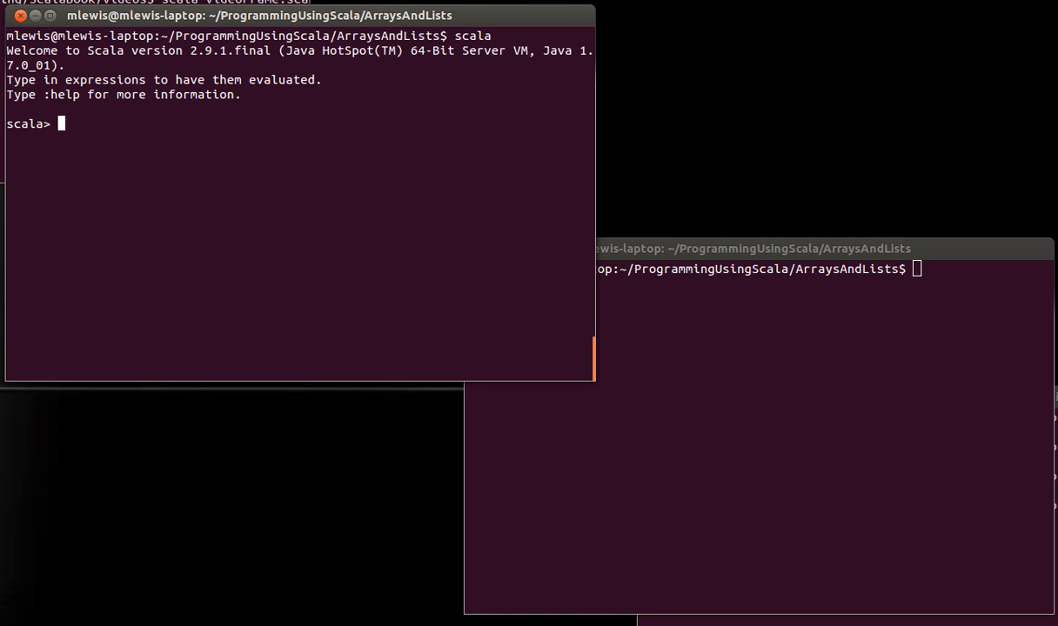
Declare def buildList(n:Int, x:Double):List[Double] = { as the function header
{"action": "type", "text": "def buildL"}
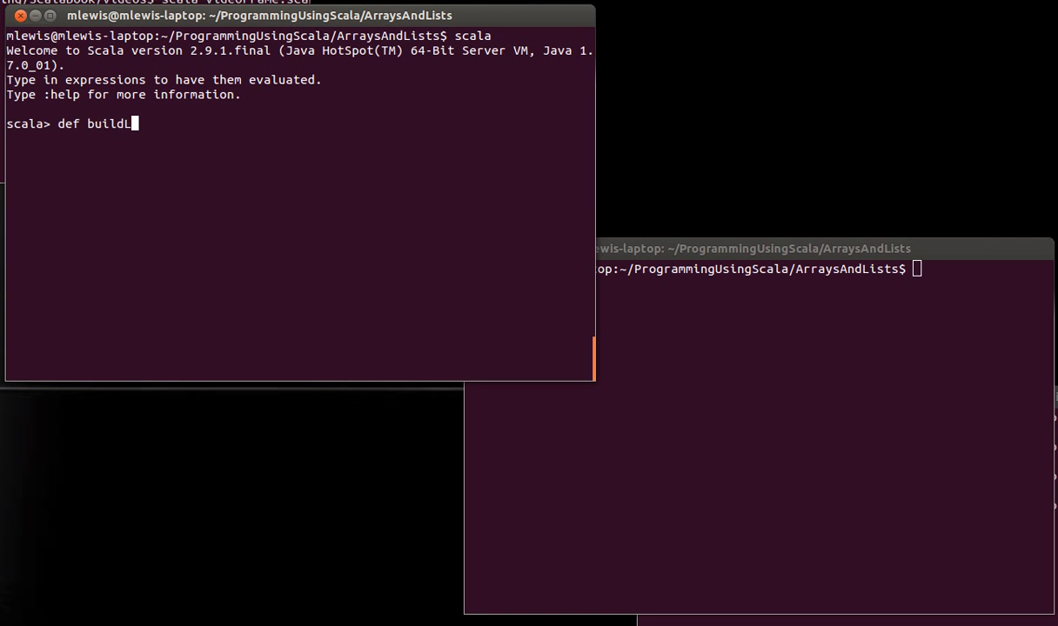
{"action": "type", "text": "ist("}
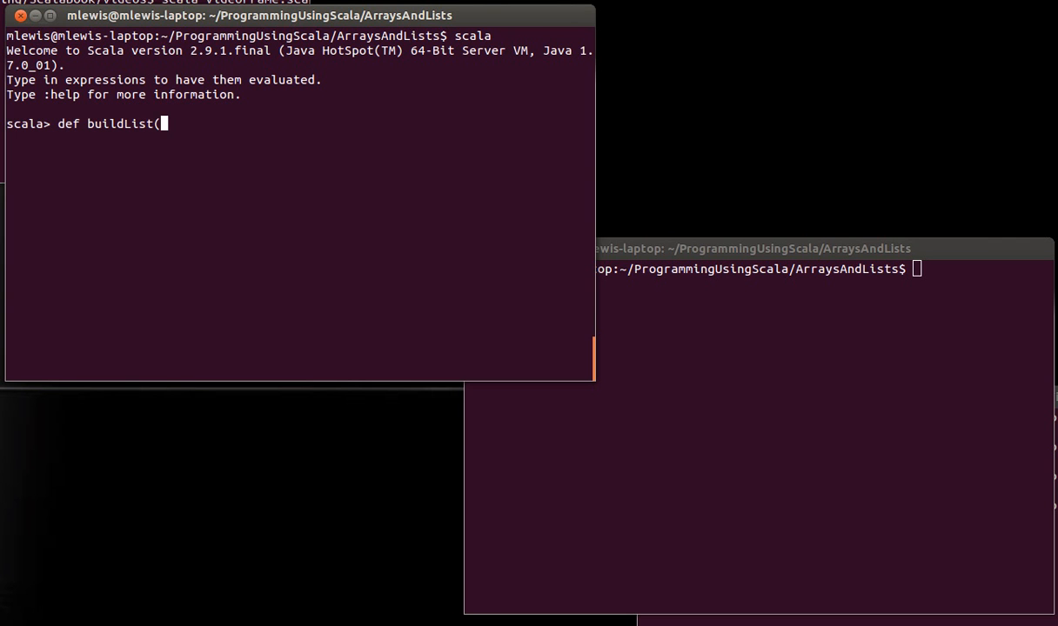
{"action": "type", "text": "index"}
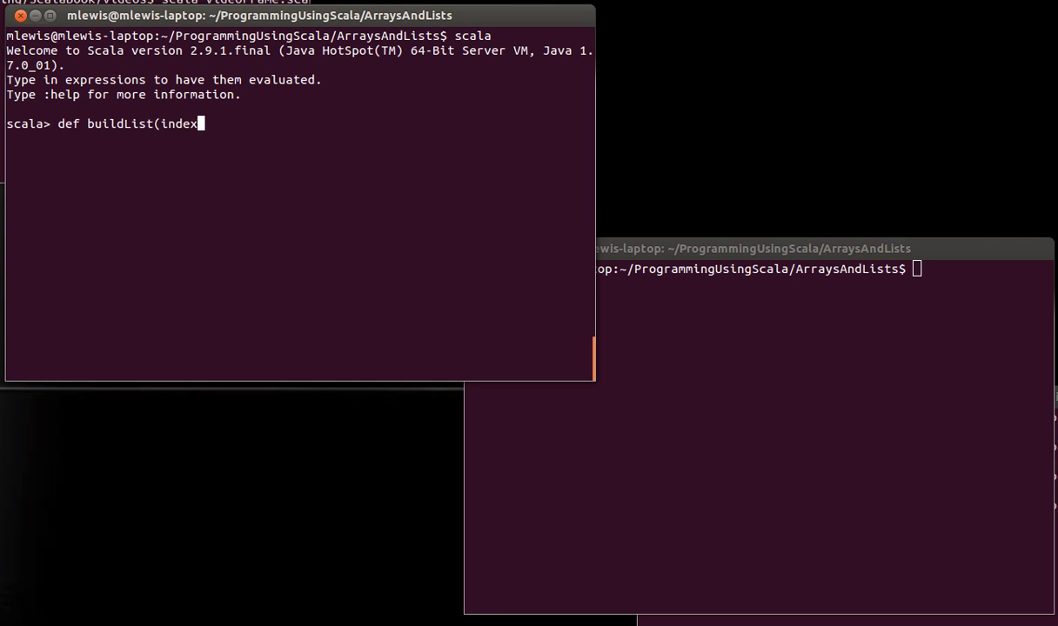
{"action": "key", "text": "BackSpace"}
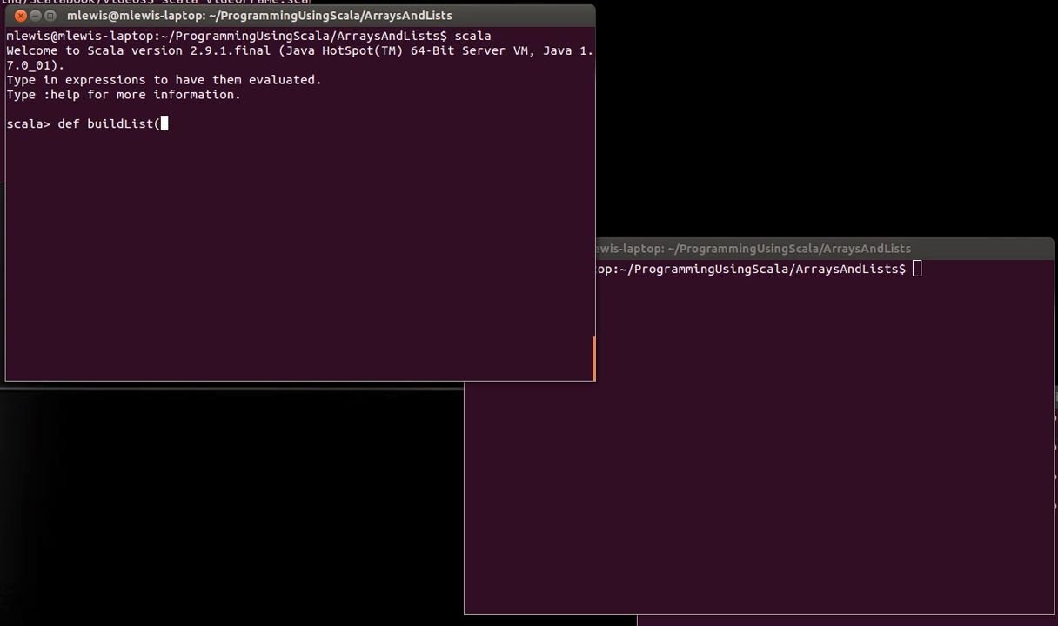
{"action": "type", "text": "n:Int,"}
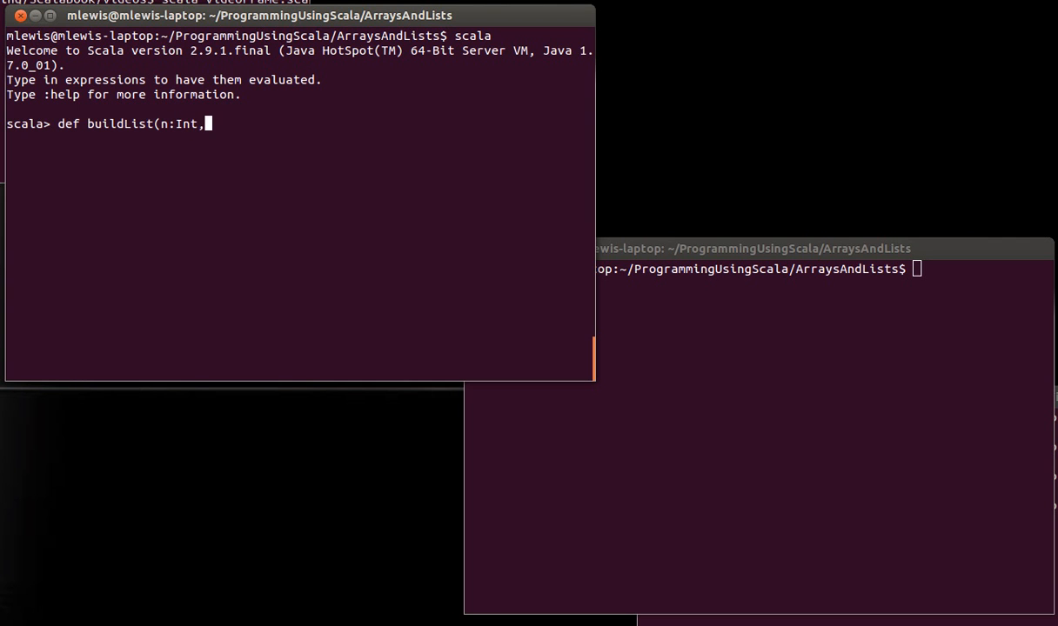
{"action": "type", "text": "d"}
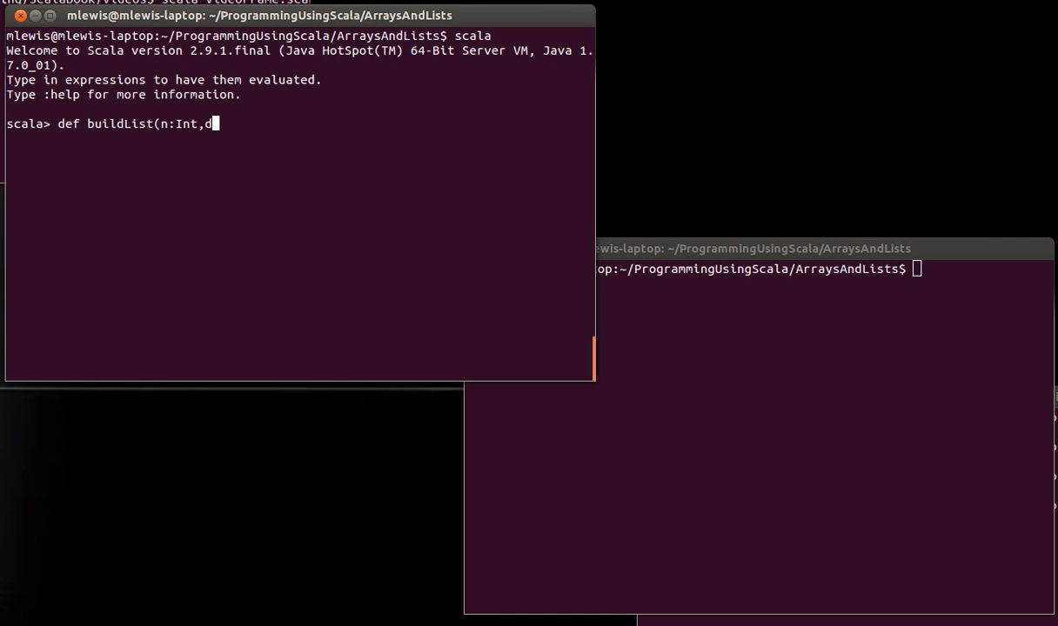
{"action": "key", "text": "BackSpace"}
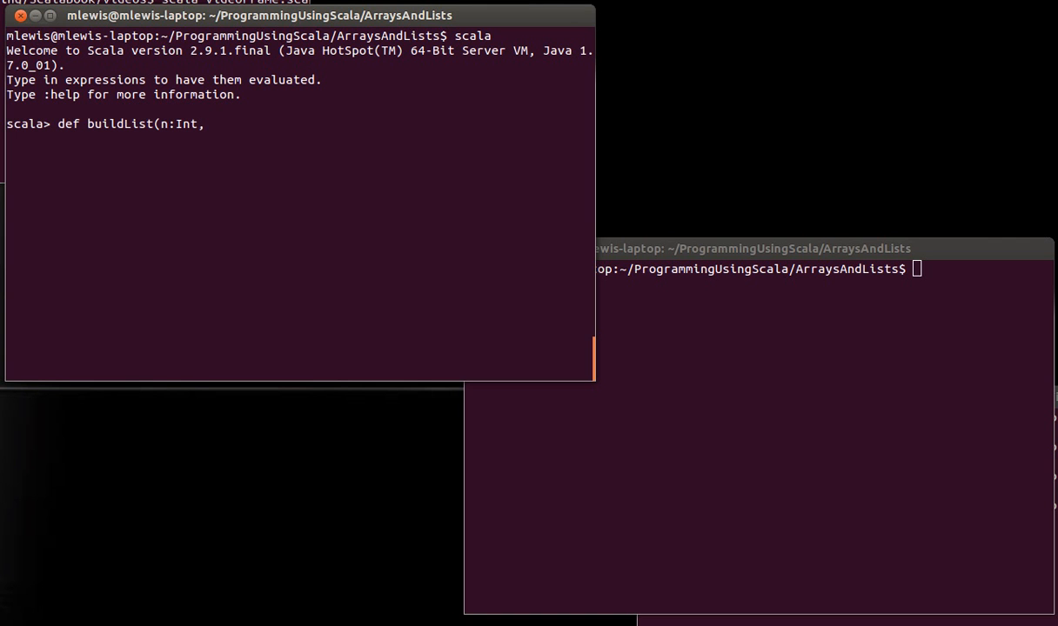
{"action": "type", "text": "x:Double"}
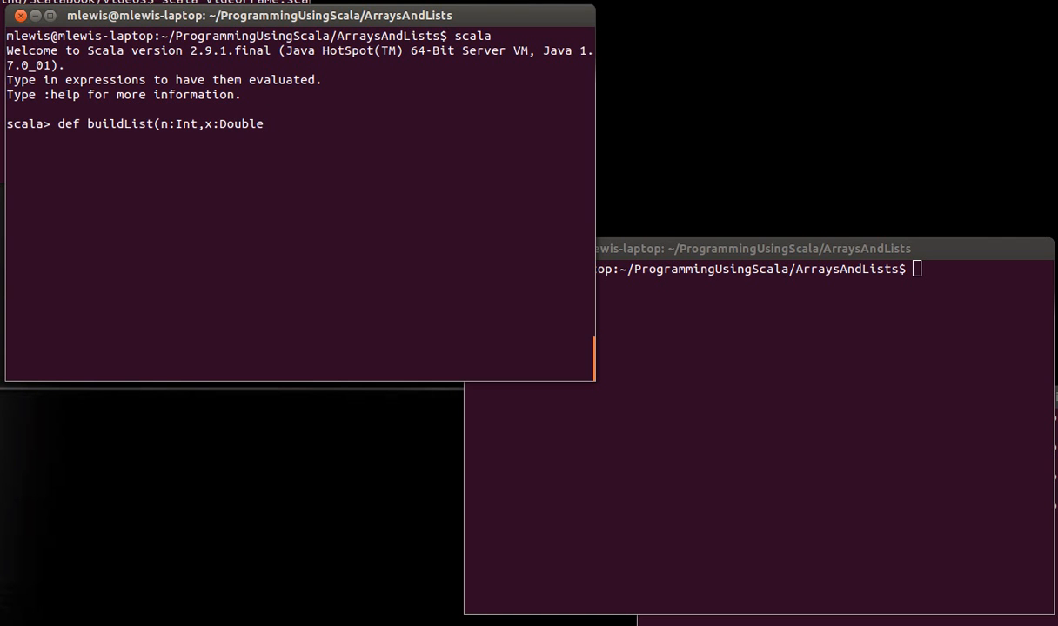
{"action": "type", "text": "):"}
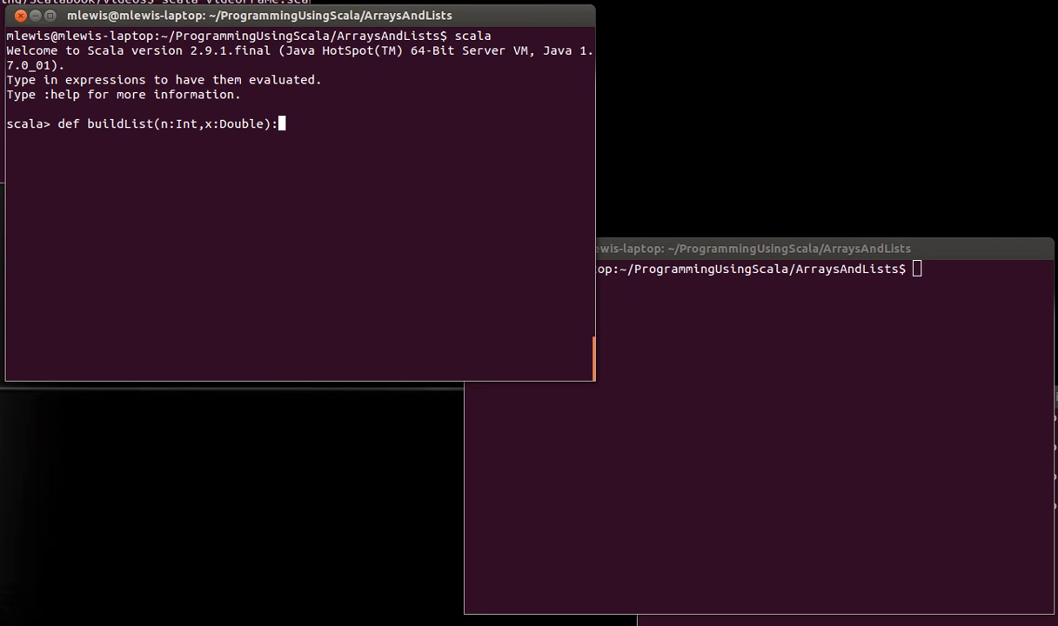
{"action": "type", "text": "List[Double"}
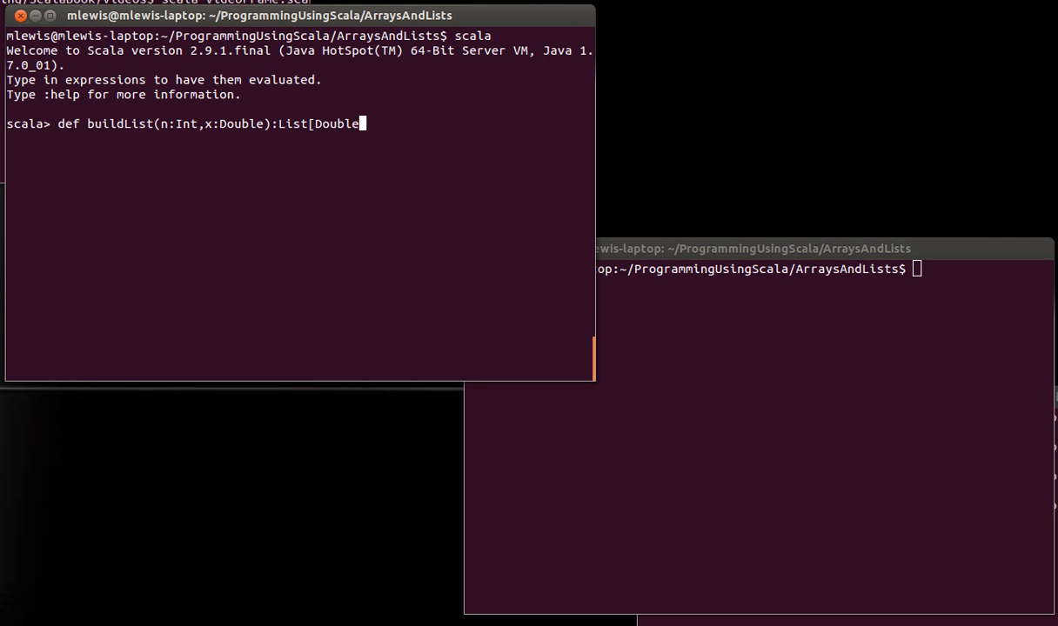
{"action": "type", "text": "]"}
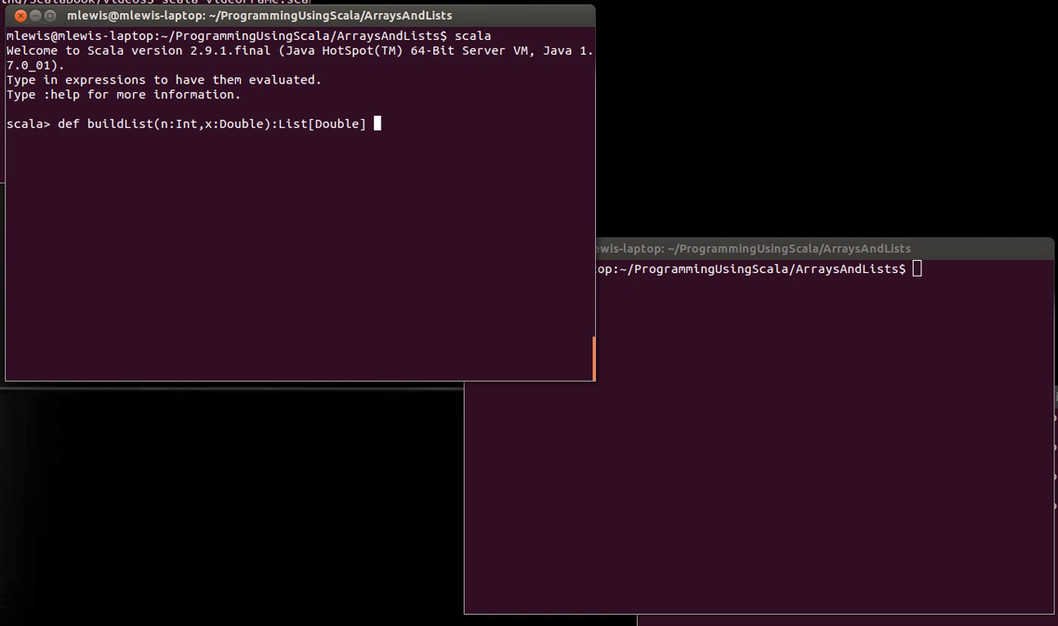
{"action": "type", "text": "= {"}
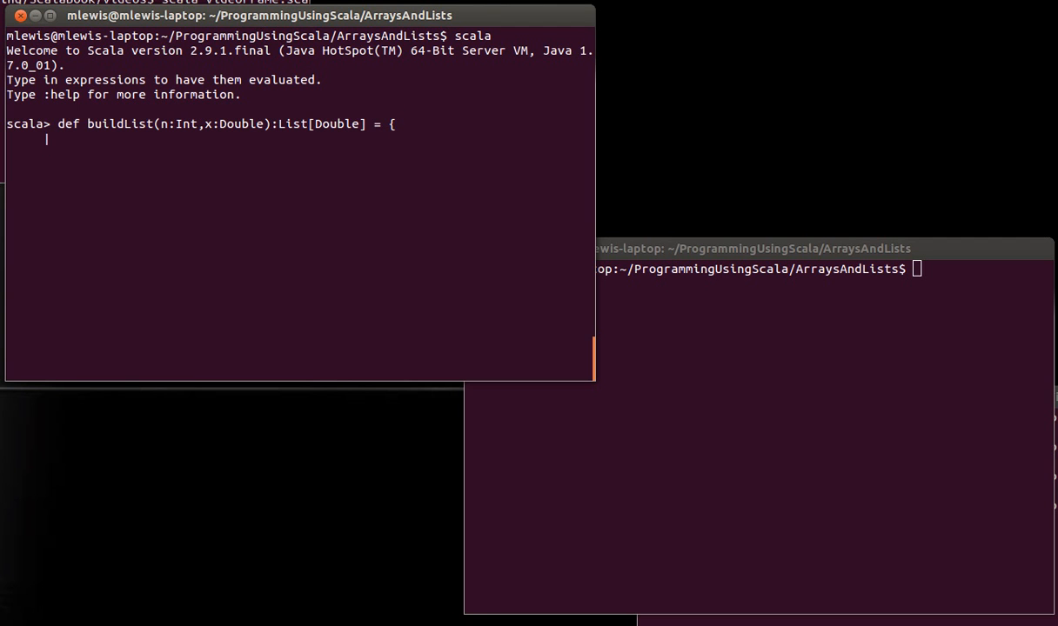
Write the body if(n<1) Nil else x :: buildList(n-1), which fails for the missing x argument
{"action": "type", "text": "if(n"}
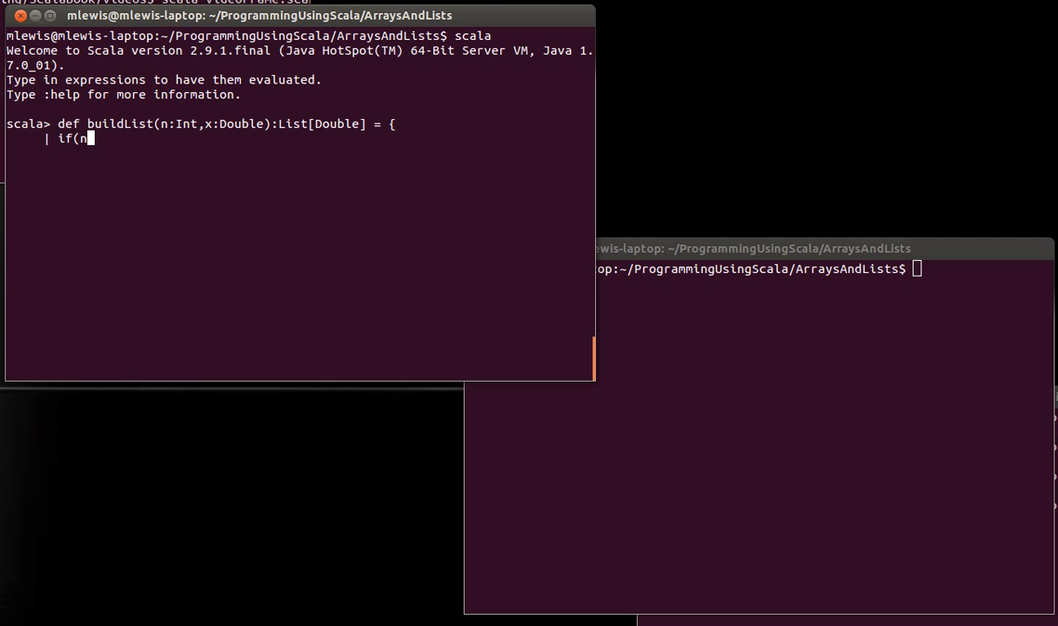
{"action": "type", "text": "<1)"}
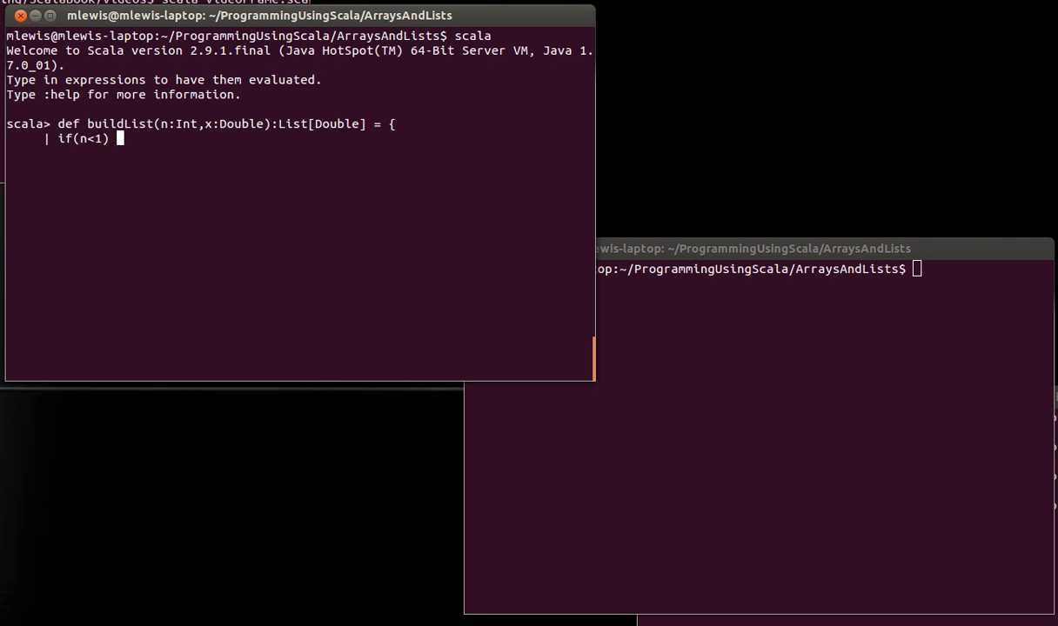
{"action": "type", "text": "Nil"}
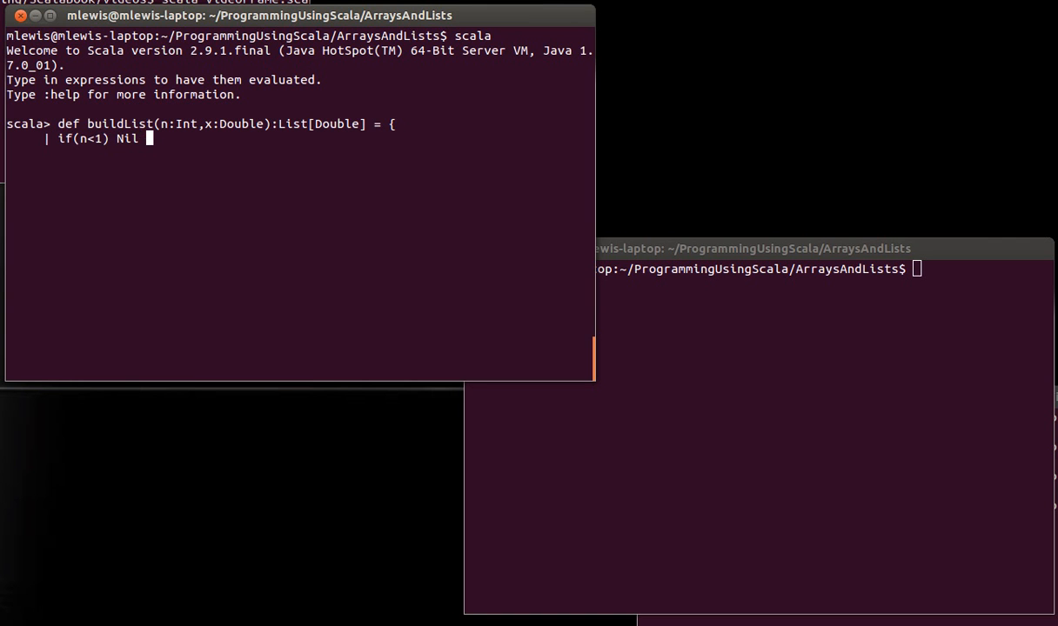
{"action": "type", "text": "else"}
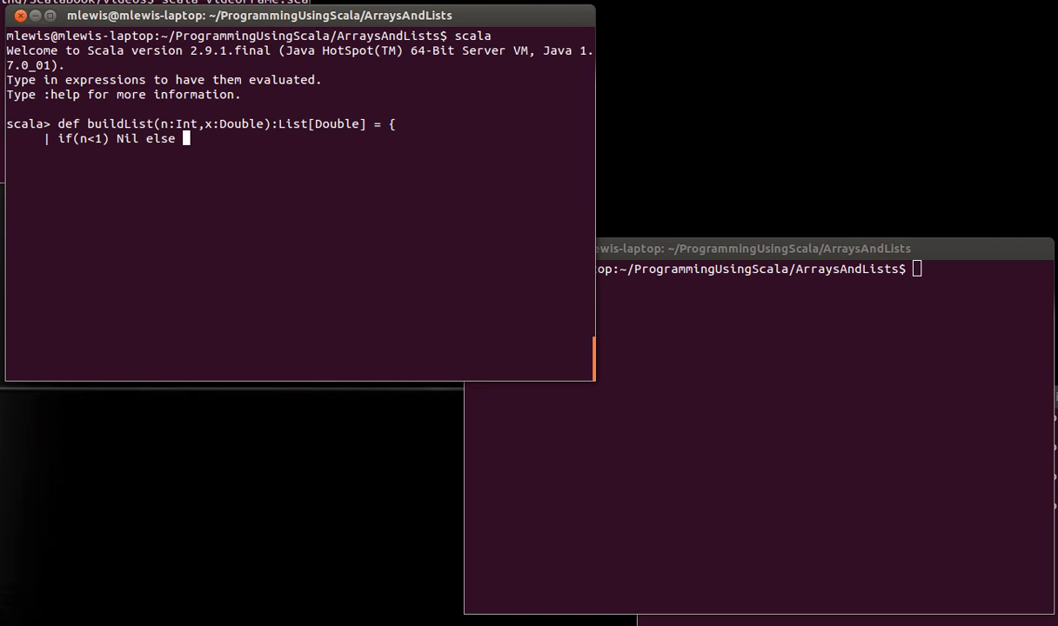
{"action": "type", "text": "x ::"}
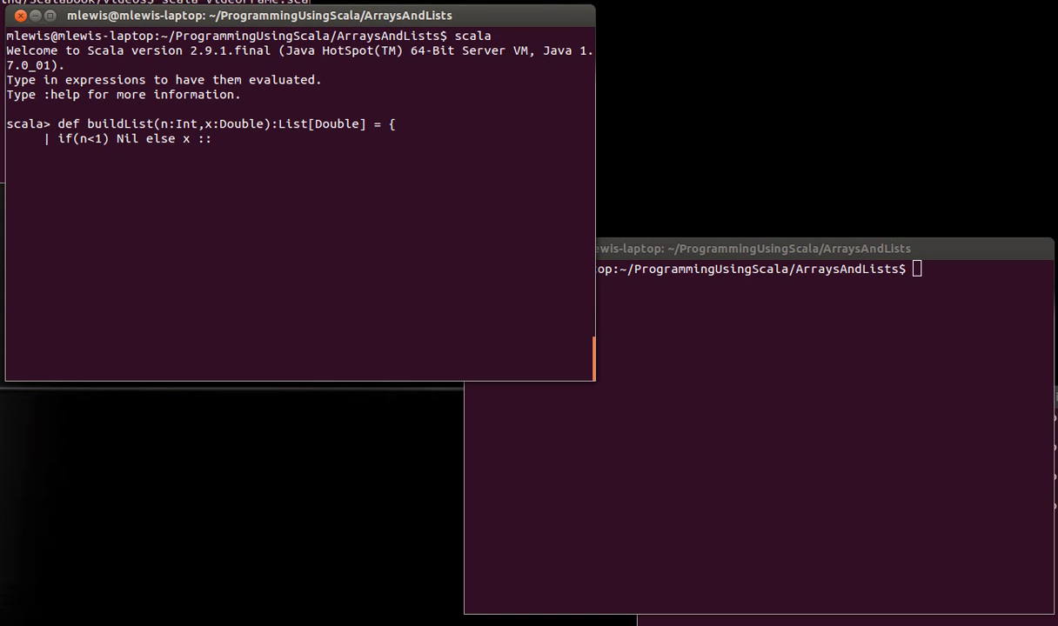
{"action": "type", "text": "buildList("}
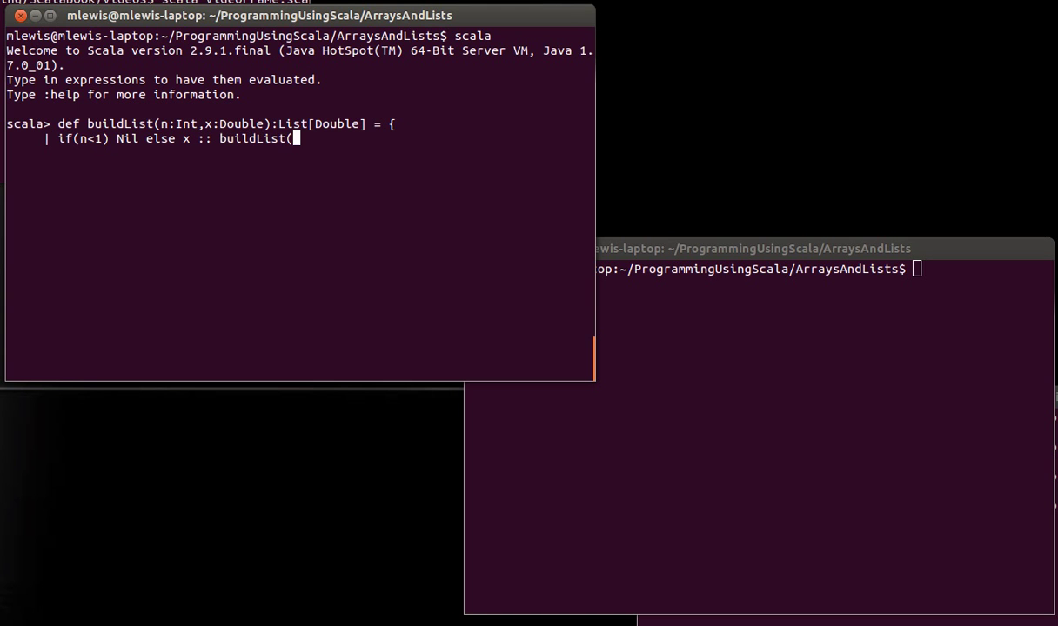
{"action": "type", "text": "n-1)"}
{"action": "type", "text": "}"}
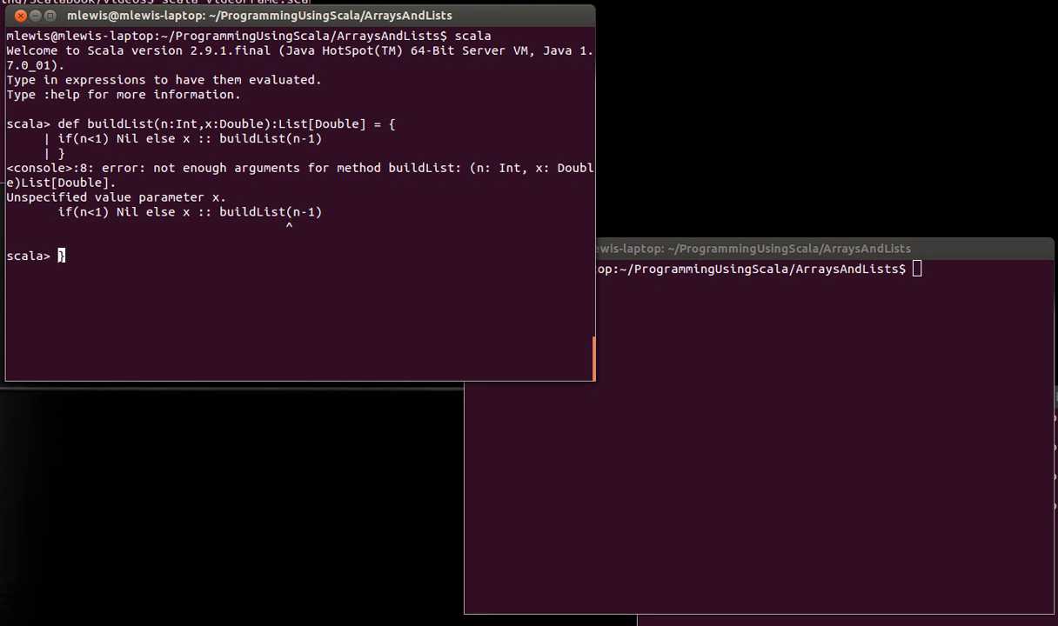
Re-enter buildList with the recursive call buildList(n-1,x) so it compiles as List[Double]
{"action": "type", "text": "def buildList(n:Int,x:Double):List[Double] = {"}
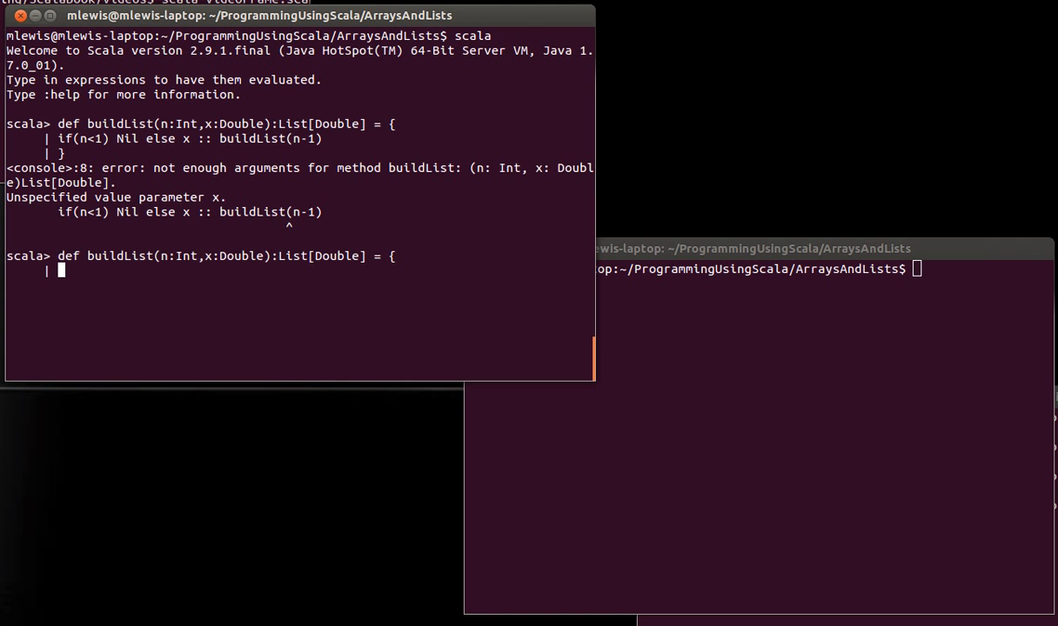
{"action": "type", "text": "if(n<1) Nil else x :: buildList(n-1)"}
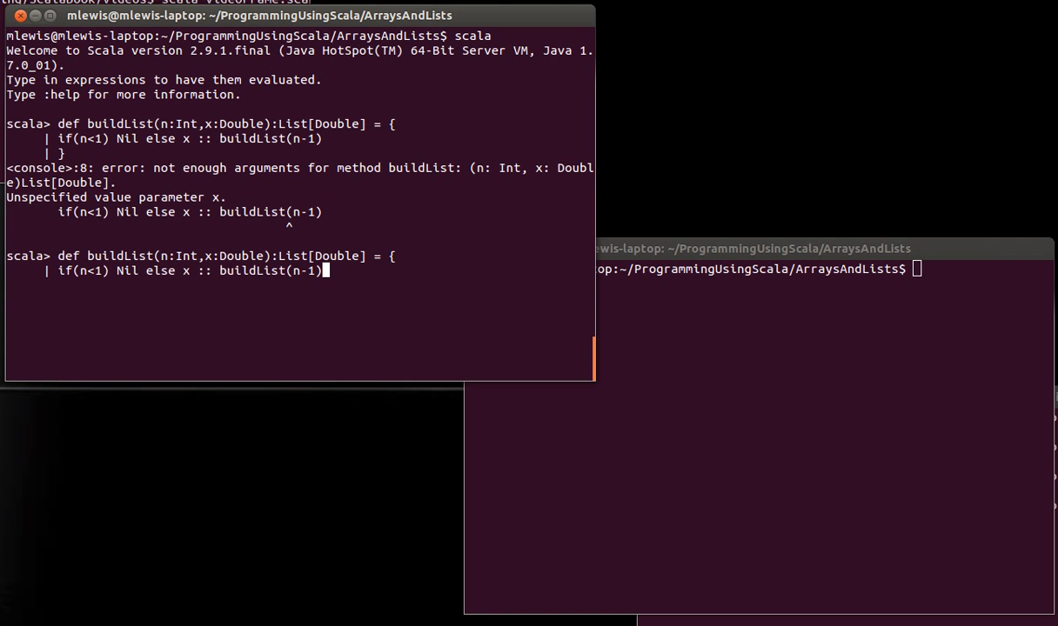
{"action": "type", "text": ",x"}
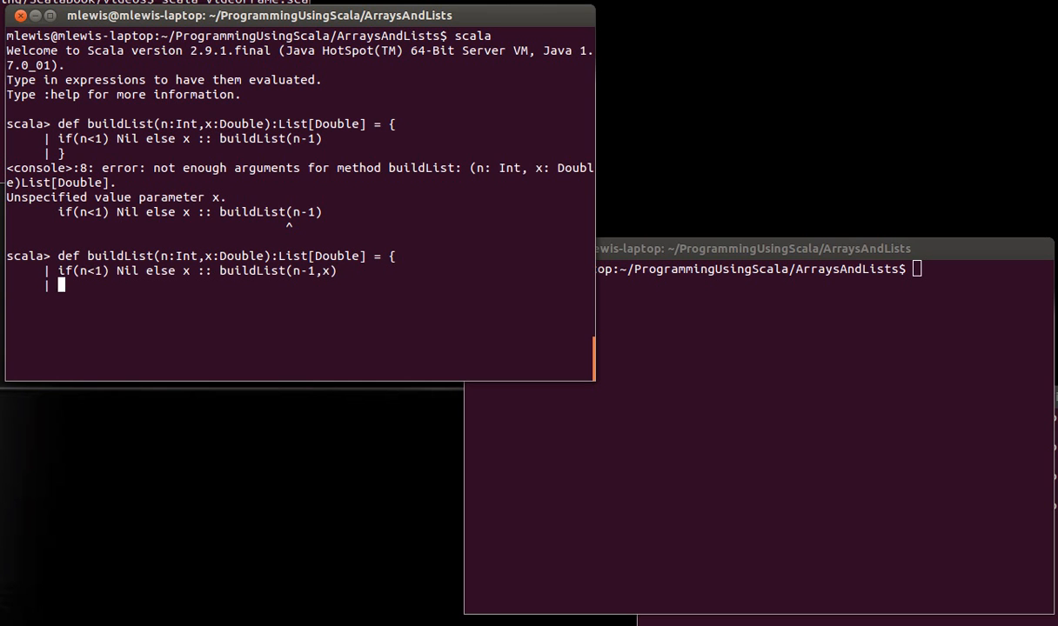
{"action": "type", "text": "}"}
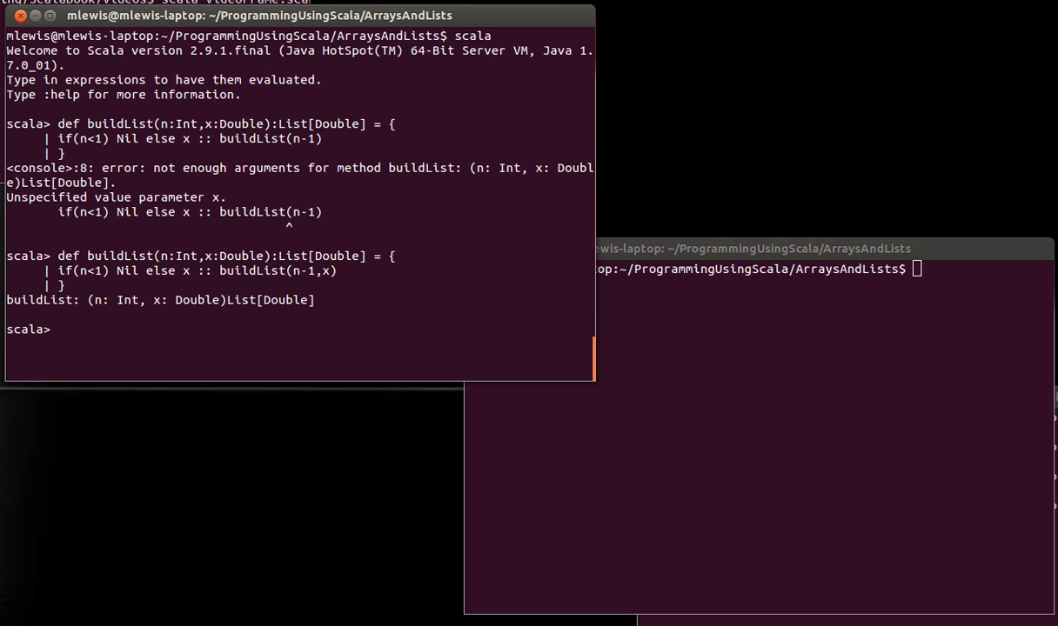
Evaluate buildList(5,99) and buildList(5,math.random), each giving five identical values
{"action": "type", "text": "buildList"}
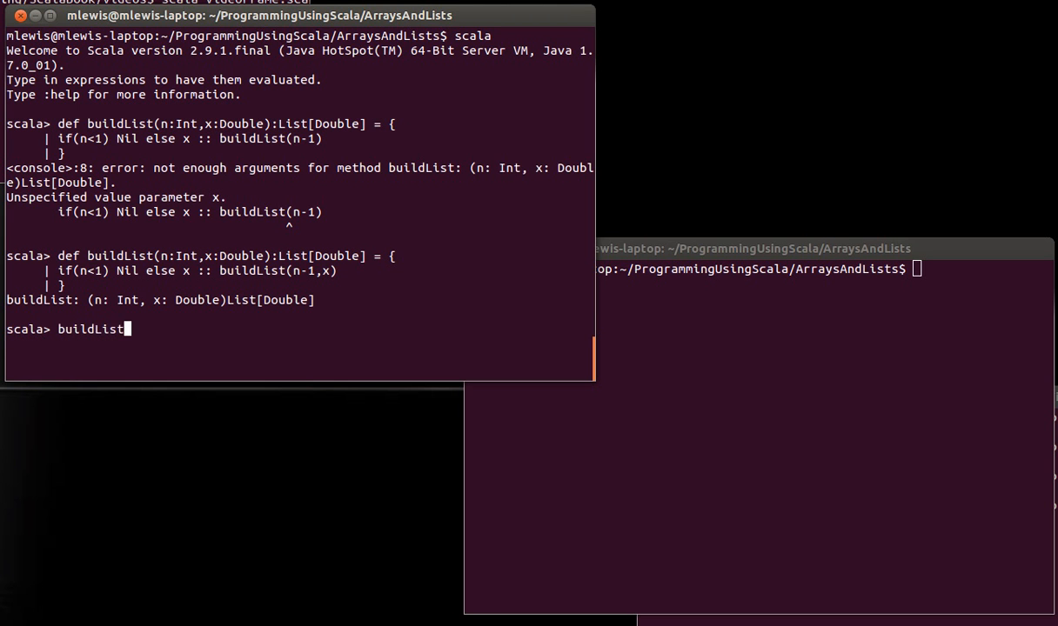
{"action": "type", "text": "(5,99)"}
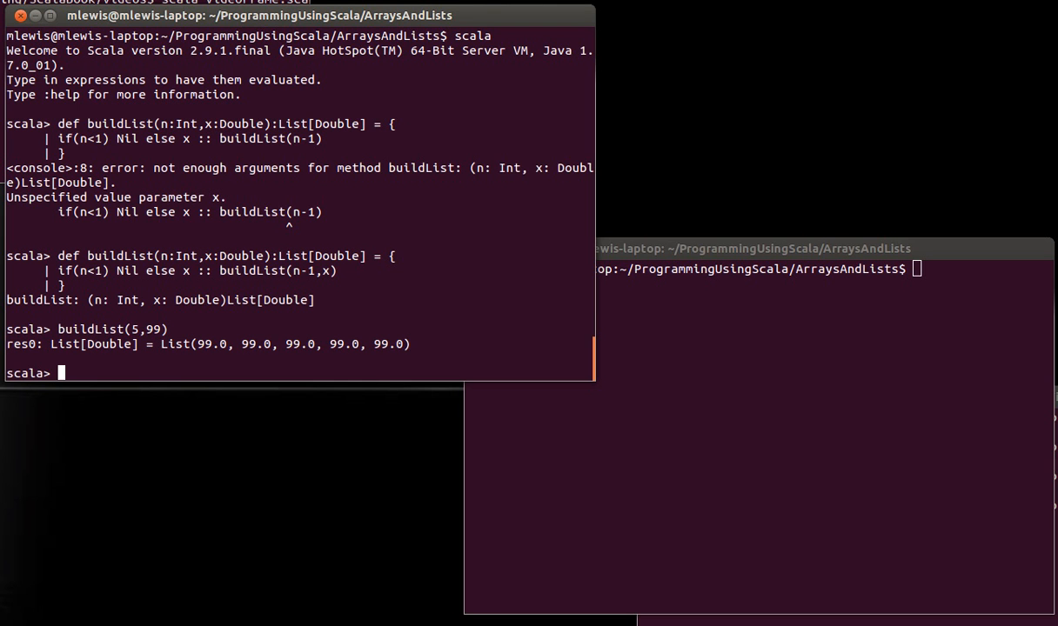
{"action": "type", "text": "buildList(5,9)"}
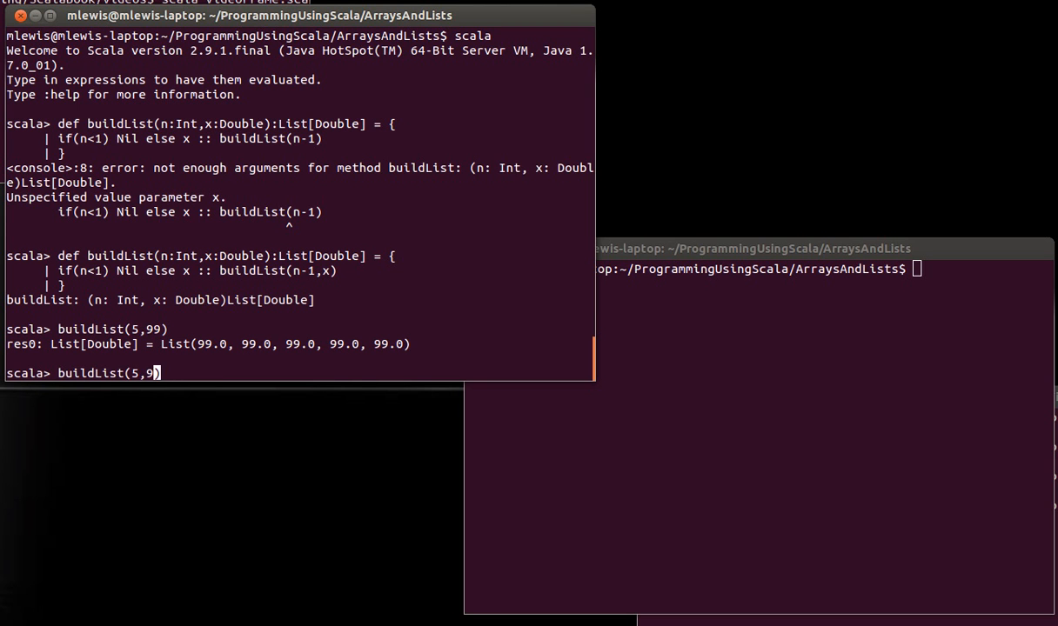
{"action": "type", "text": "math.F"}
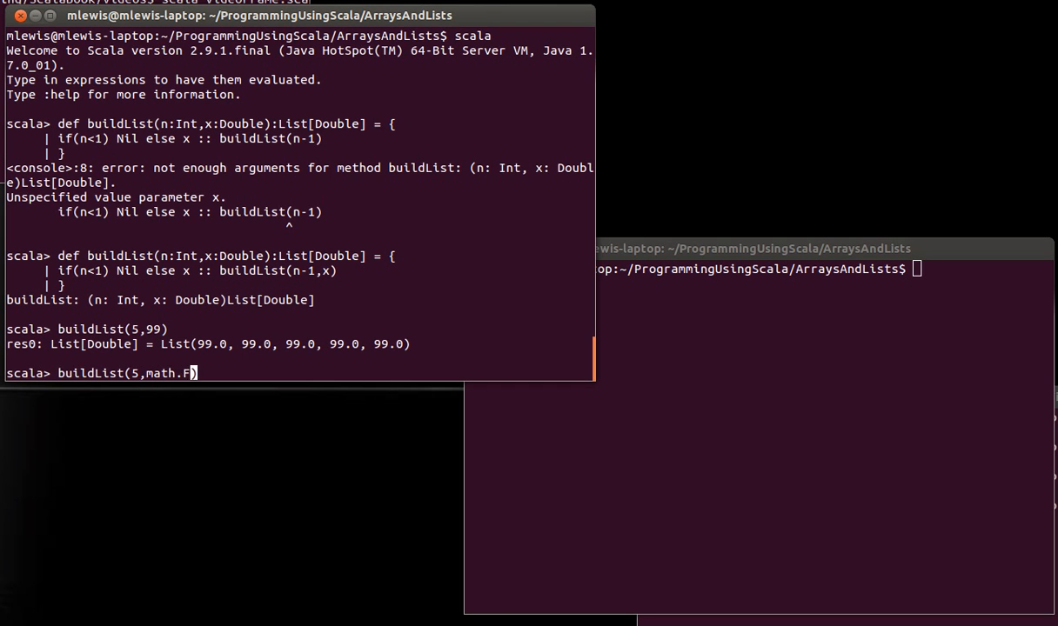
{"action": "type", "text": "andom)"}
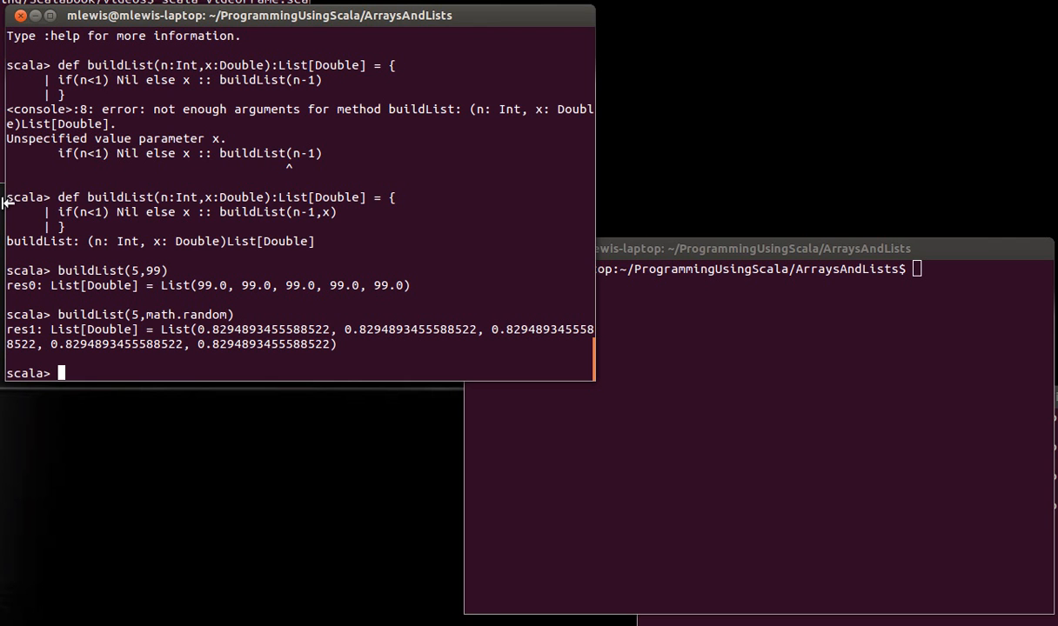
{"action": "mouse_move", "coordinate": [150, 315]}
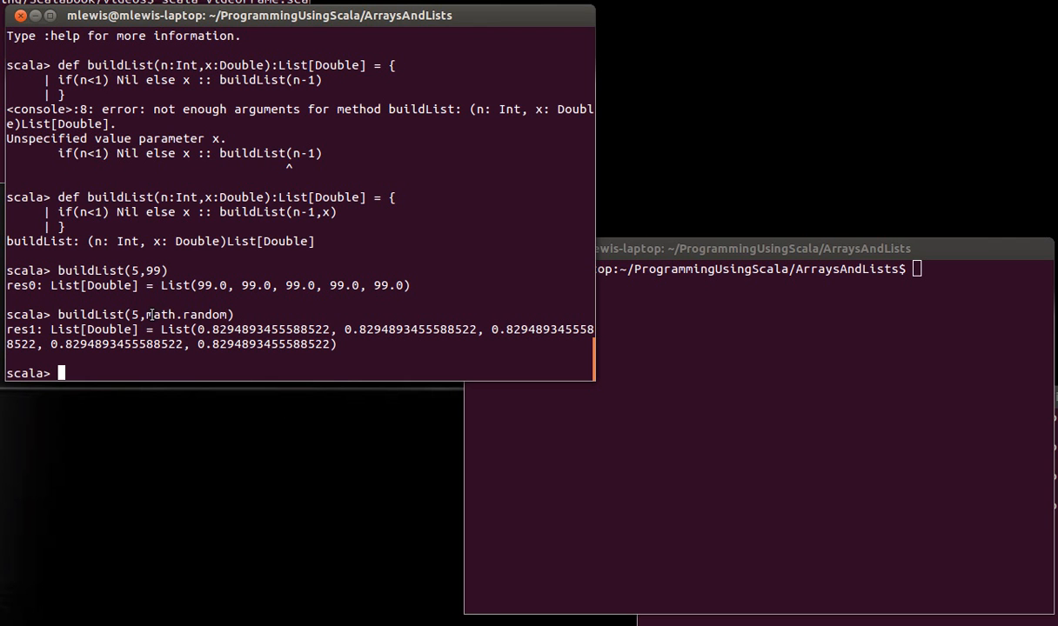
{"action": "double_click", "coordinate": [188, 315]}
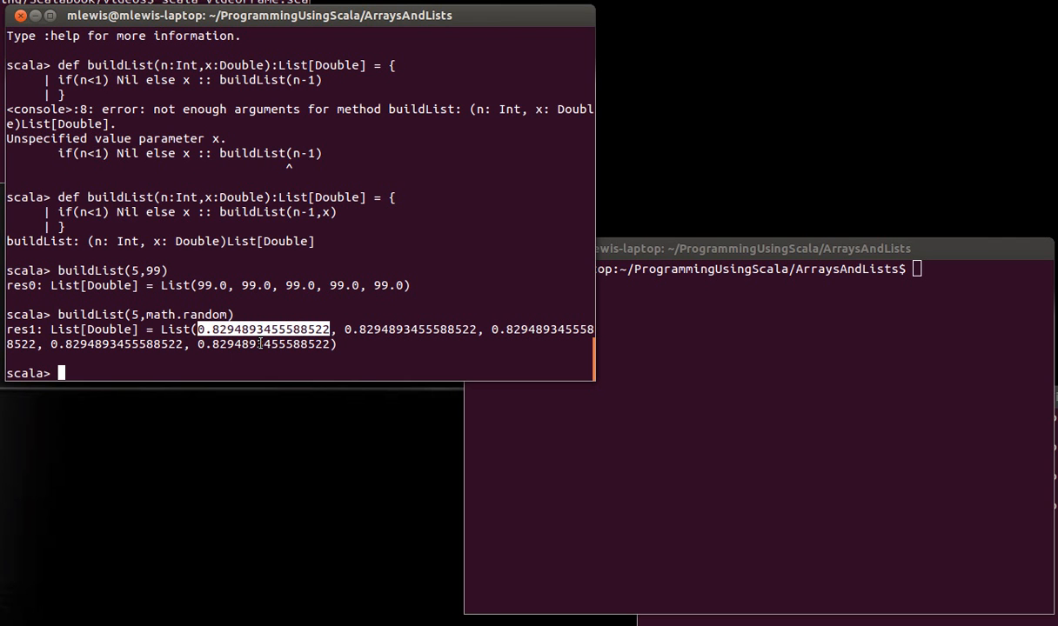
{"action": "mouse_move", "coordinate": [459, 329]}
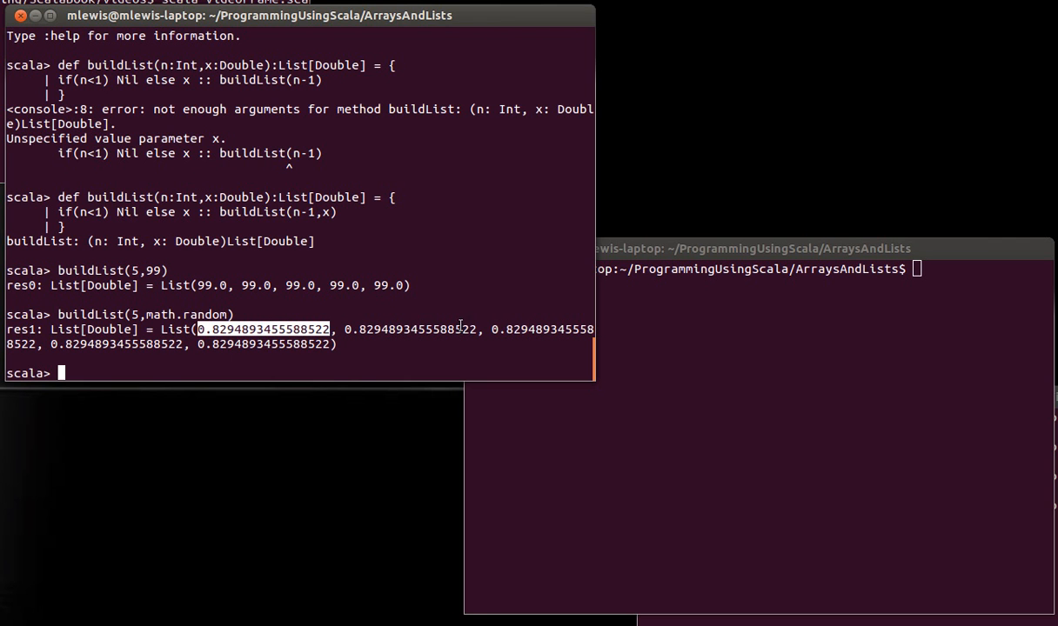
{"action": "mouse_move", "coordinate": [294, 367]}
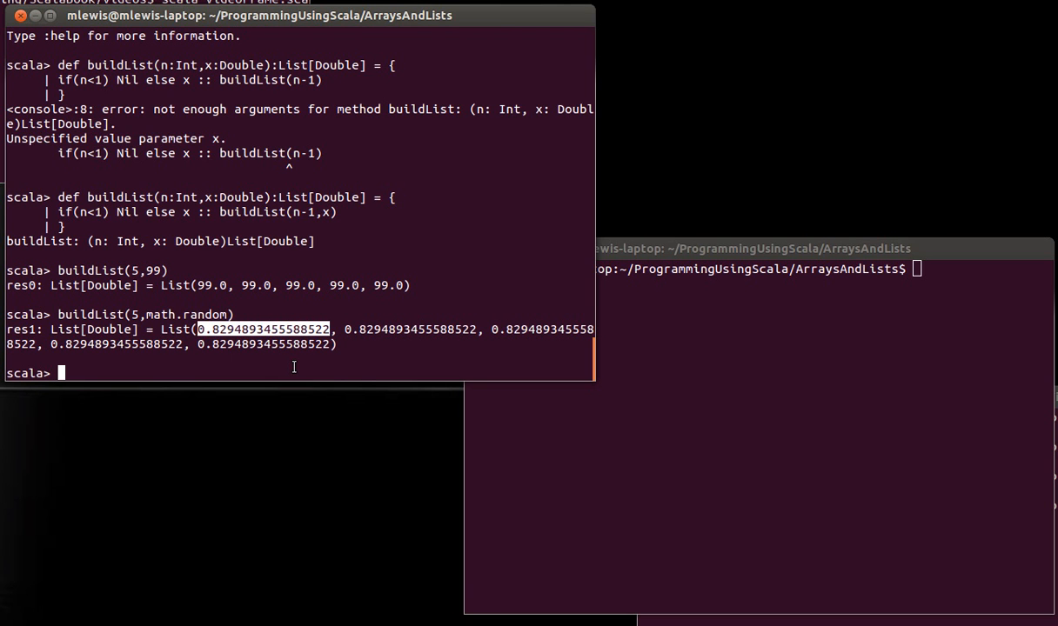
{"action": "type", "text": "if(n<1) Nil else x :: buildList(n-1,x)"}
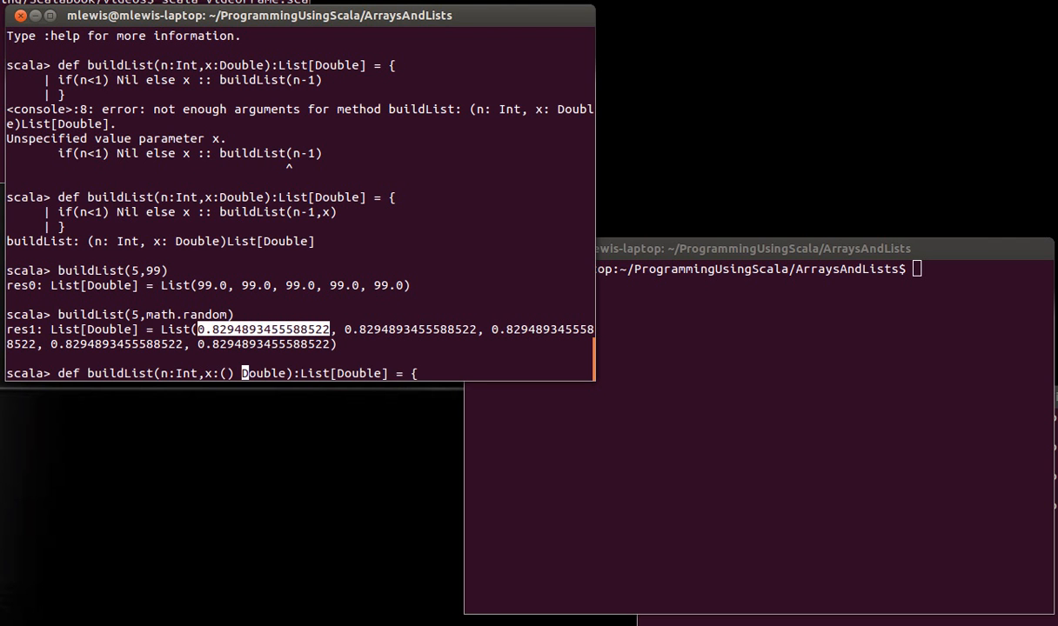
Rewrite the header as buildListF with parameter x: () => Double
{"action": "type", "text": "=>"}
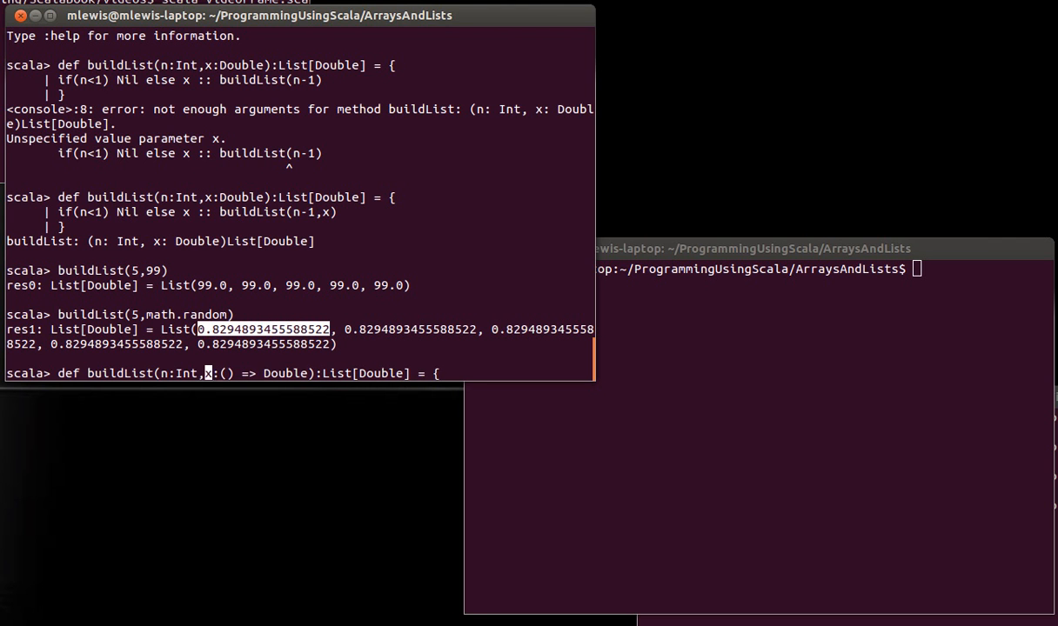
{"action": "type", "text": "F"}
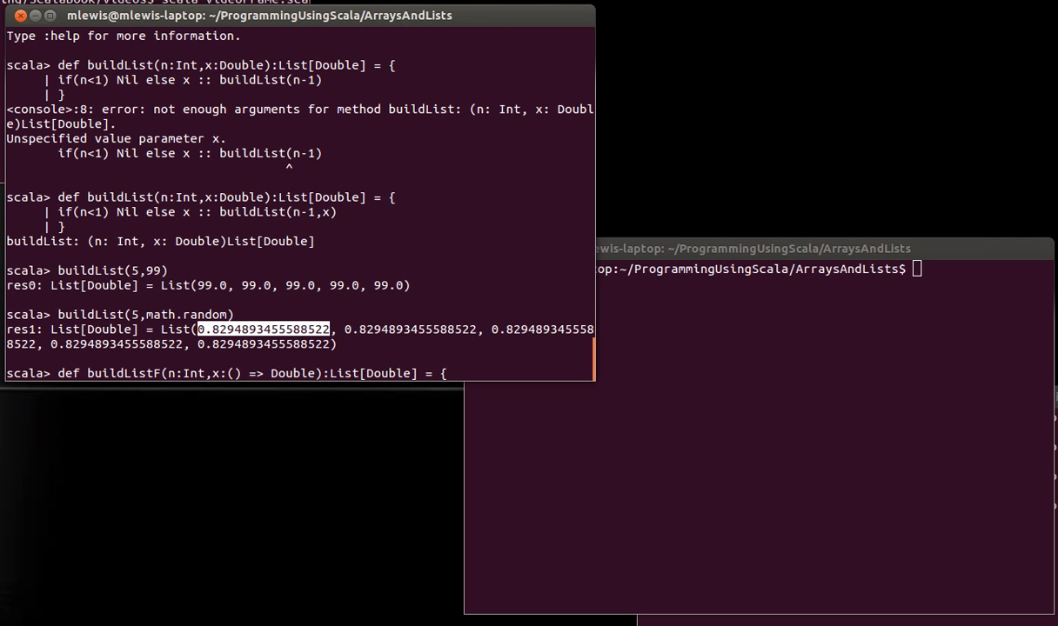
{"action": "key", "text": "Return"}
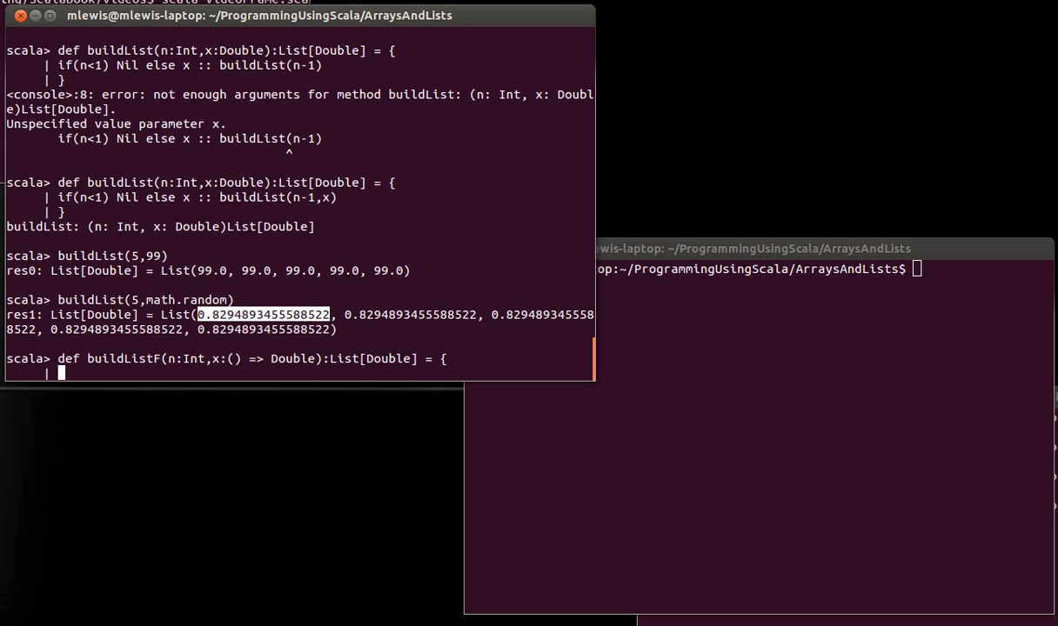
{"action": "type", "text": "def buildList(n:Int,x:Double):List[Double] = {"}
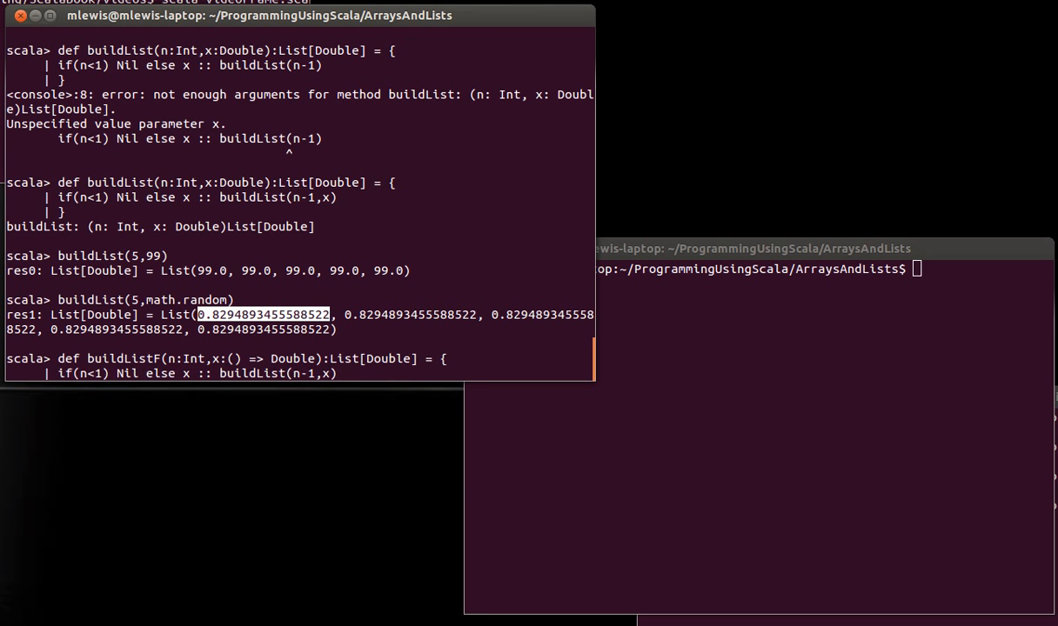
{"action": "type", "text": ")"}
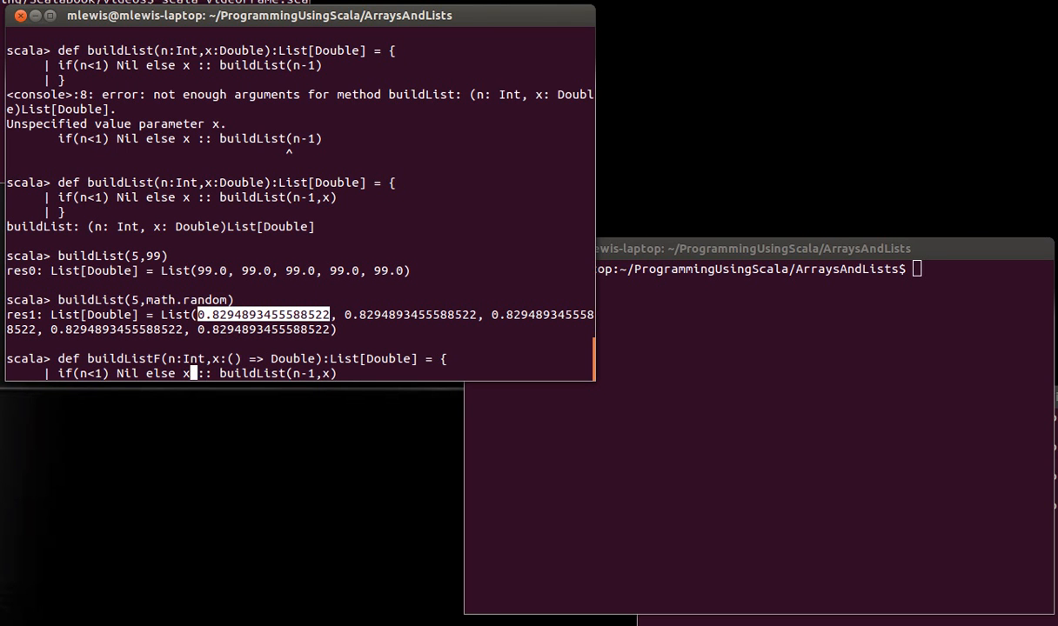
{"action": "type", "text": "()"}
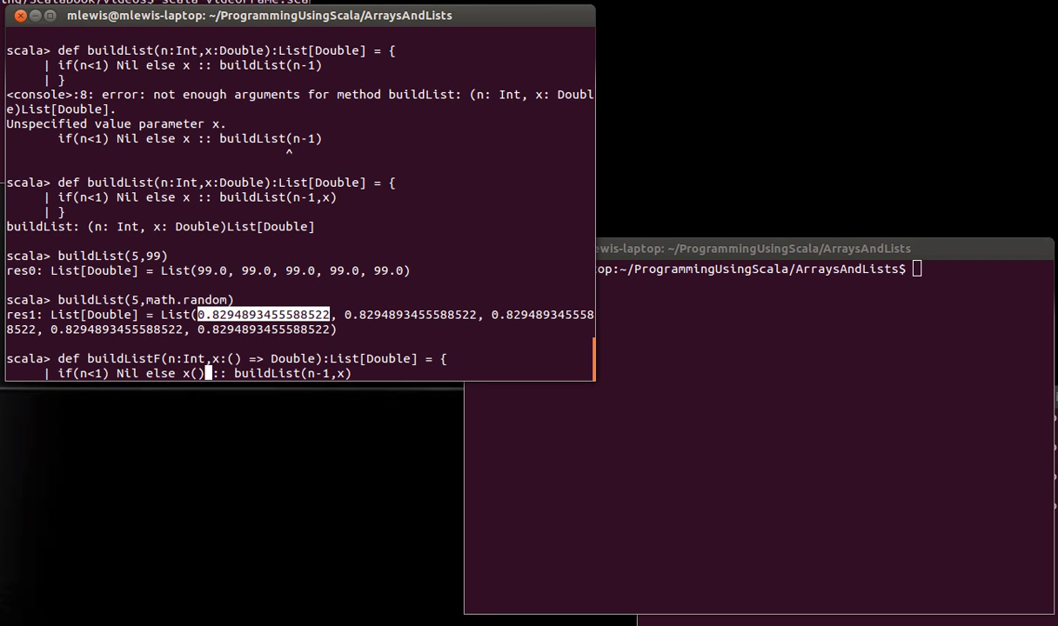
Give buildListF the body x() :: buildListF(n-1,x) so it is accepted after the type mismatch
{"action": "key", "text": "Return"}
{"action": "type", "text": "}"}
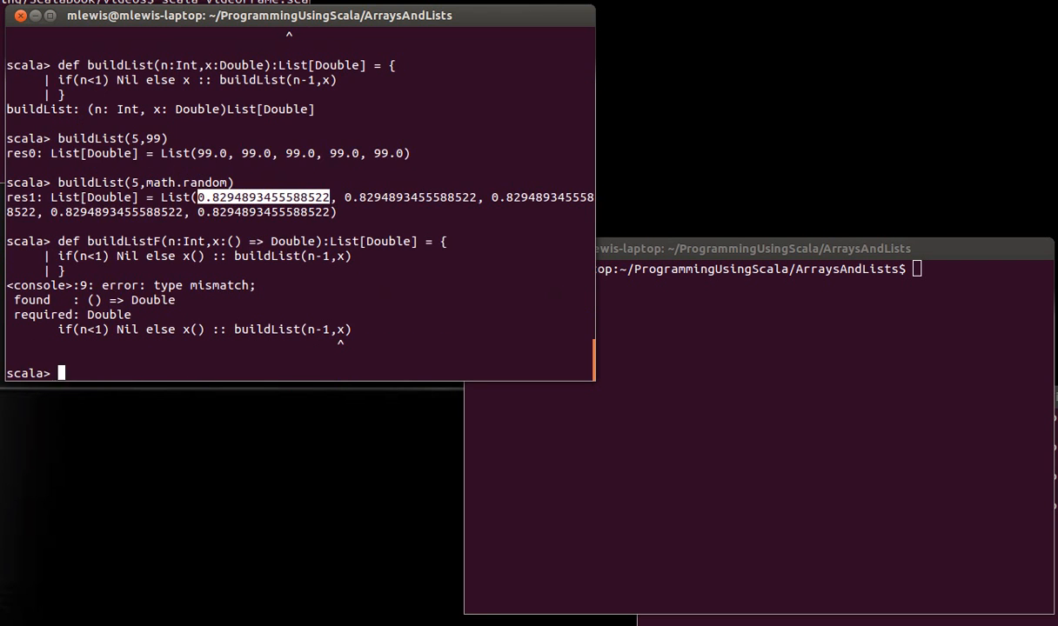
{"action": "type", "text": "if(n<1) Nil else x() :: buildList(n-1,x)"}
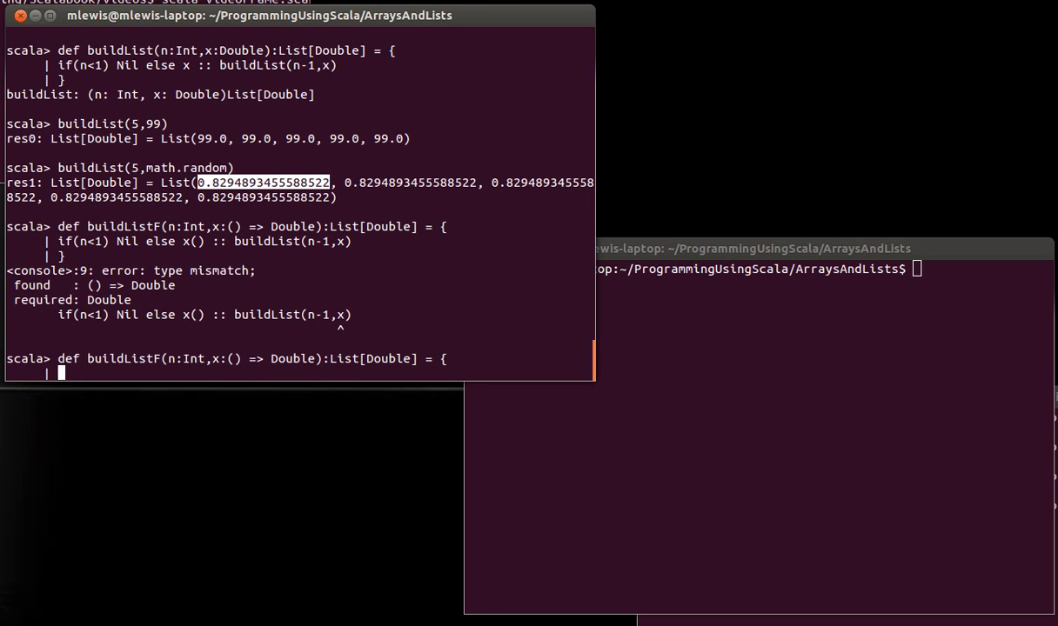
{"action": "type", "text": "if(n<1) Nil else x() :: buildList(n-1,x)"}
{"action": "type", "text": "}"}
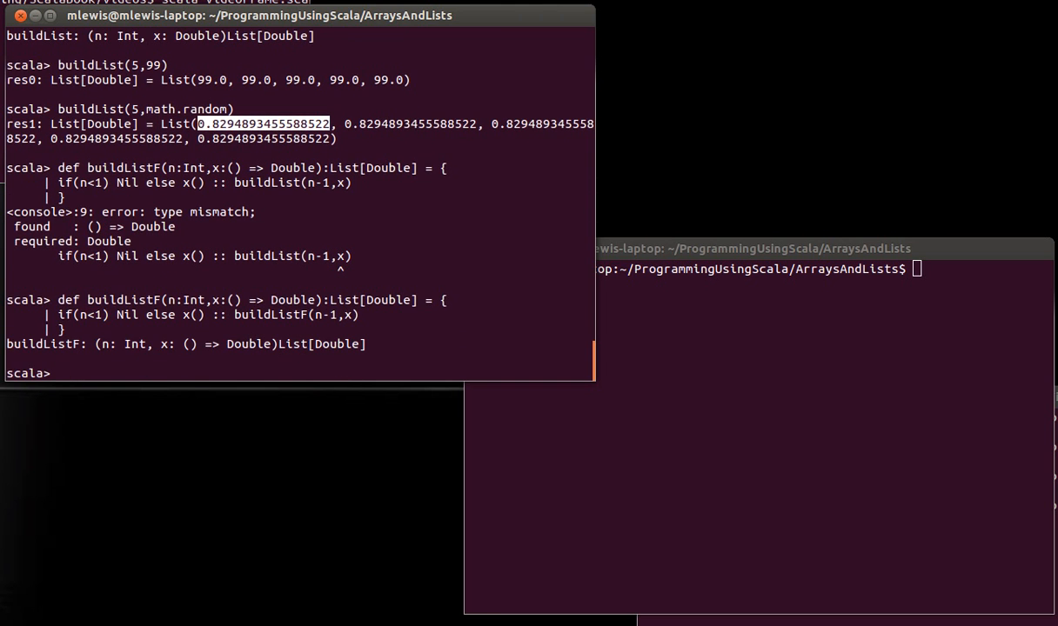
{"action": "type", "text": "def buildListF(n:Int,x:() => Double):List[Double] = {"}
{"action": "type", "text": "def ma"}
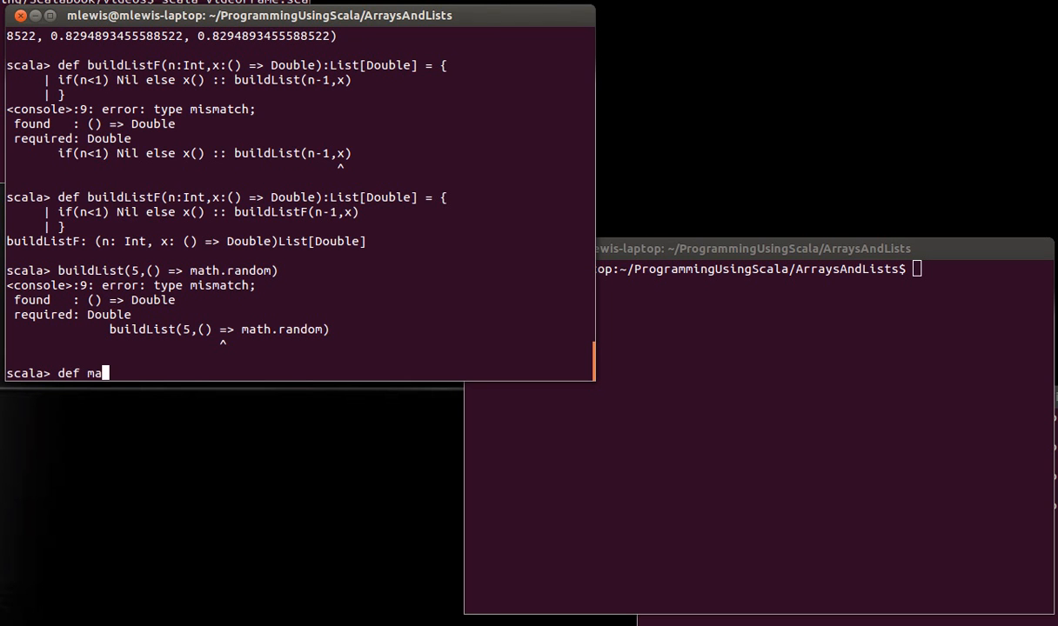
Define makeRandom = math.random and call buildListF(5,makeRandom _), getting identical values
{"action": "type", "text": "keRandom("}
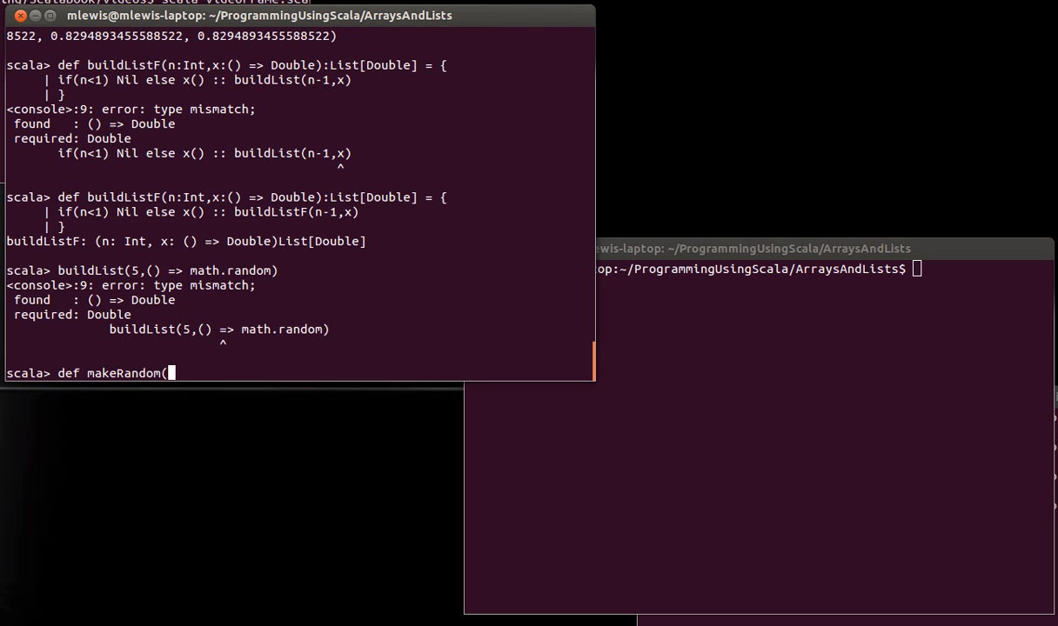
{"action": "key", "text": "BackSpace"}
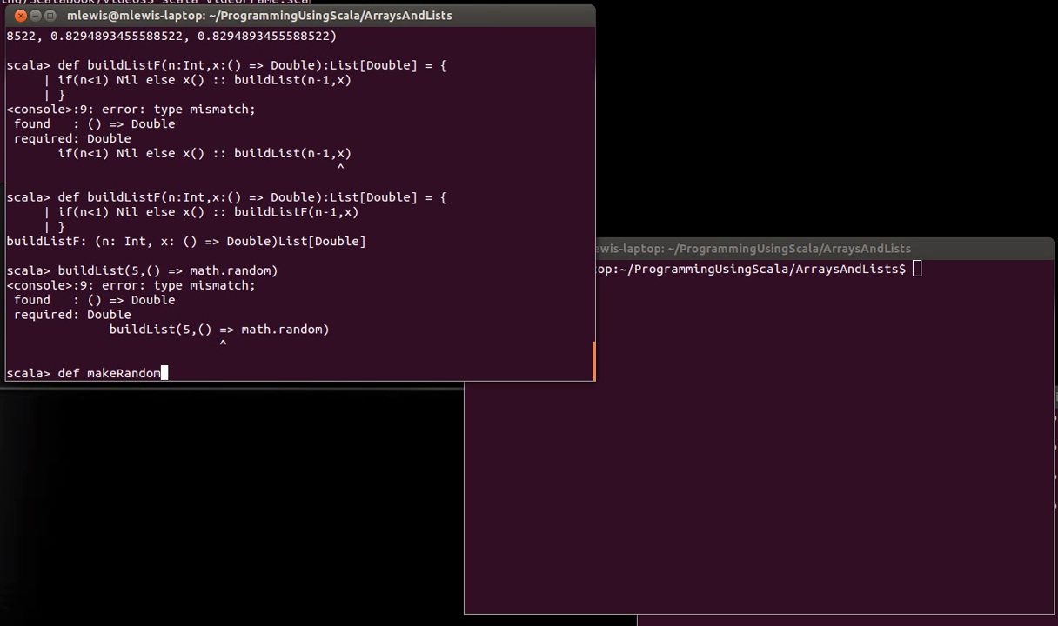
{"action": "type", "text": "="}
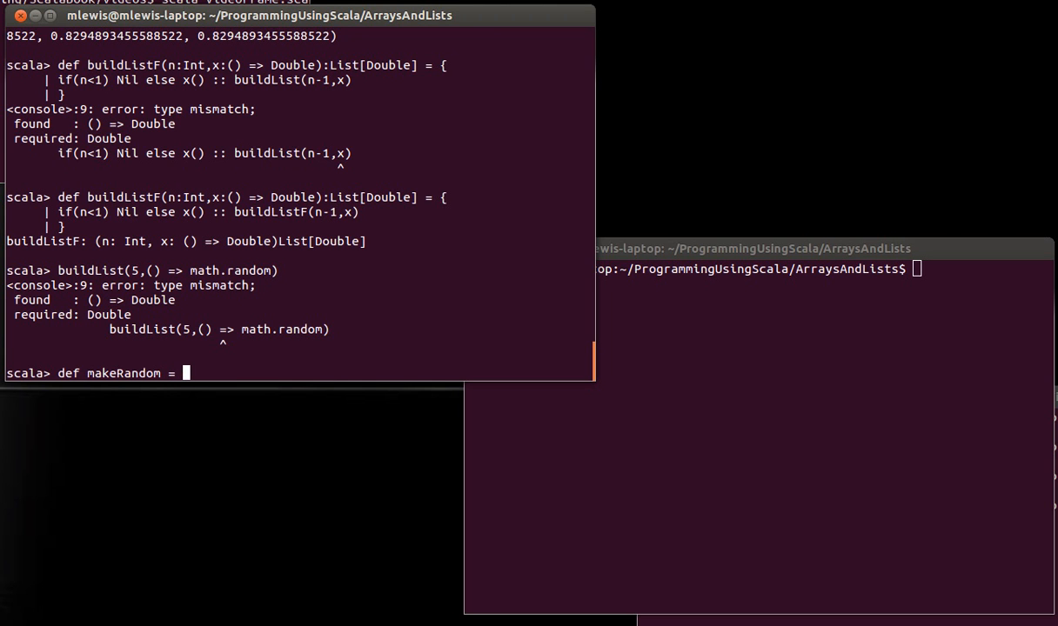
{"action": "type", "text": "math.random"}
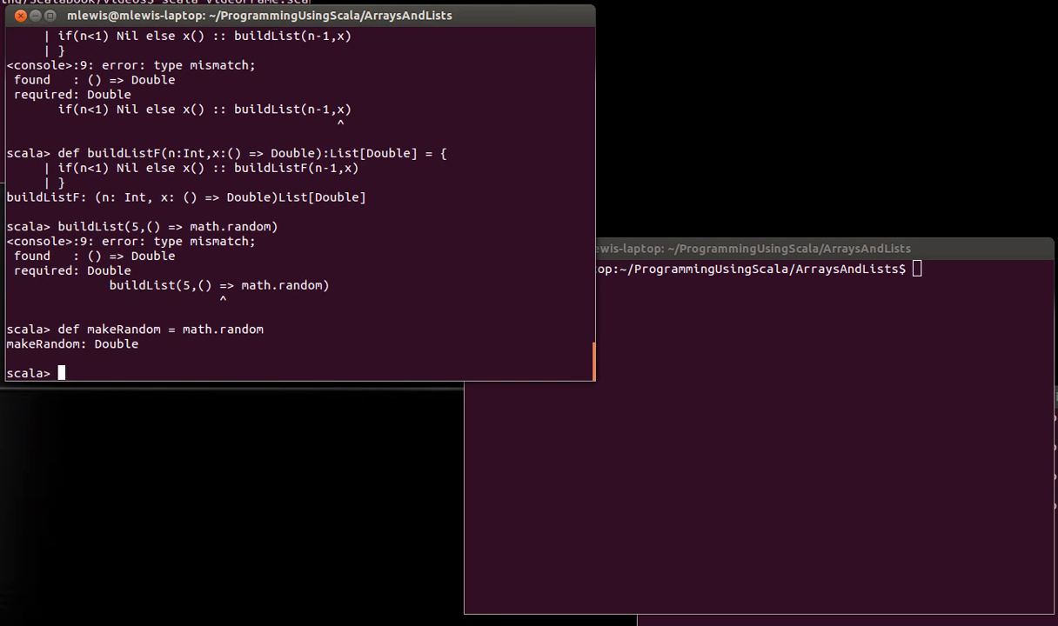
{"action": "type", "text": "buildList(5,() => math.random)"}
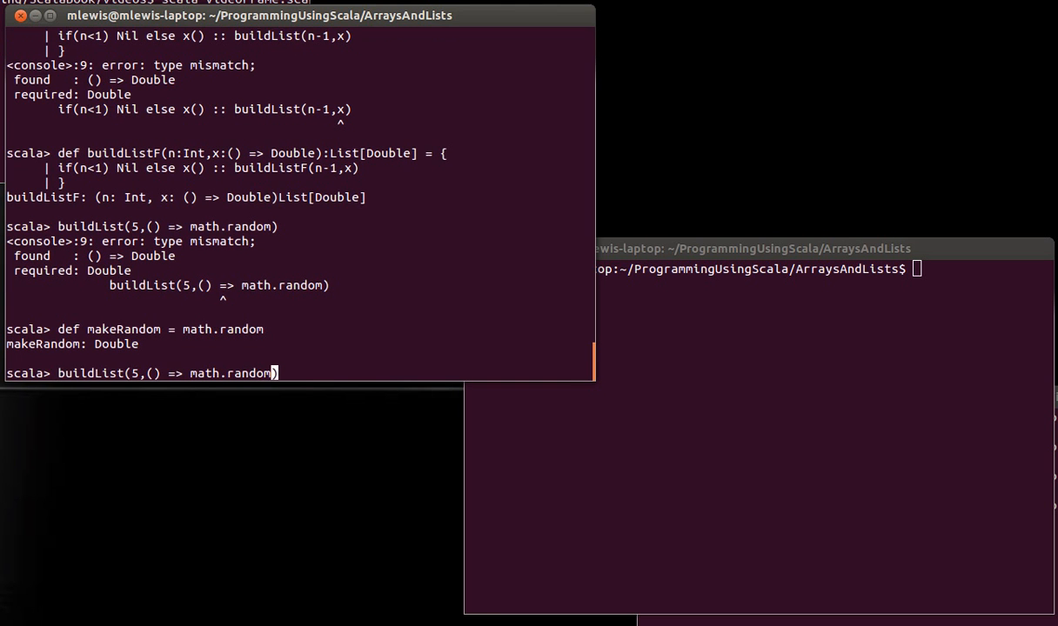
{"action": "key", "text": "BackSpace"}
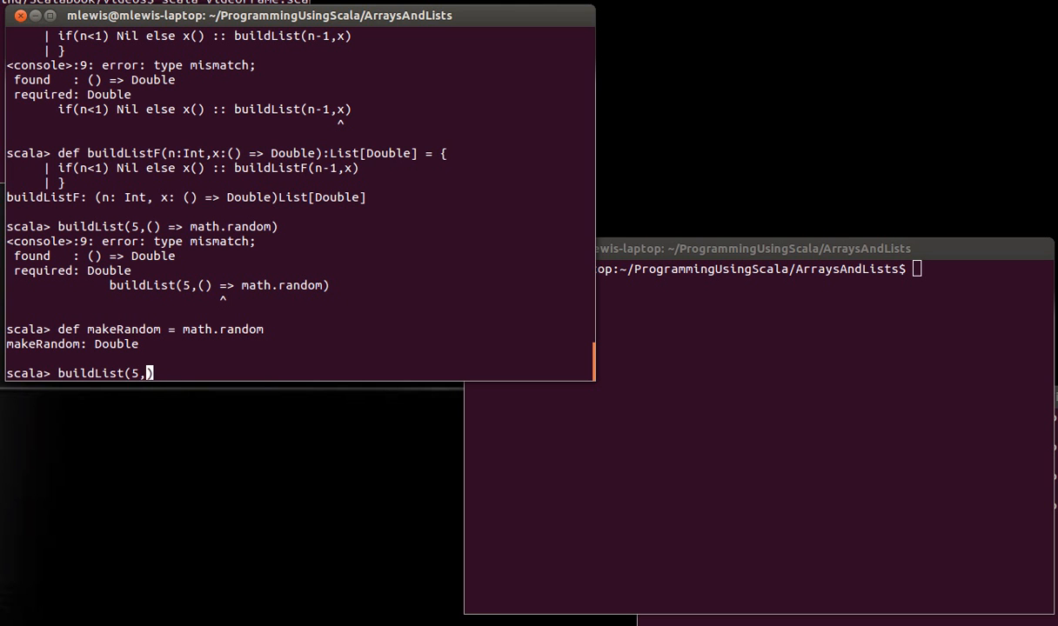
{"action": "type", "text": "makeRandom"}
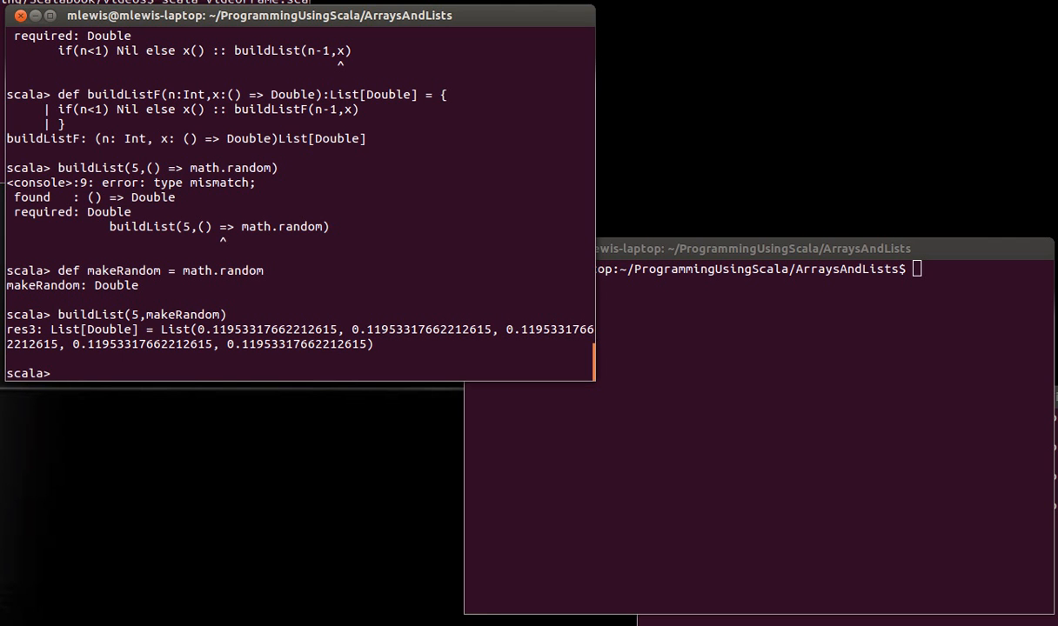
{"action": "type", "text": "buildList(5,makeRandom _)"}
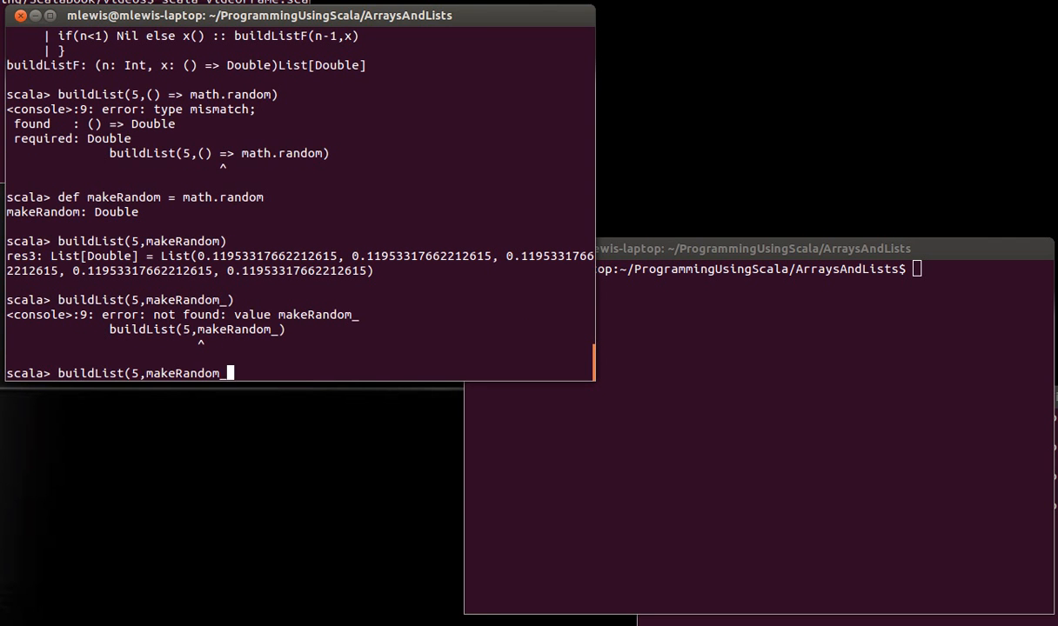
Run buildListF(5,() => math.random) for five different values and highlight the function literal
{"action": "key", "text": "BackSpace"}
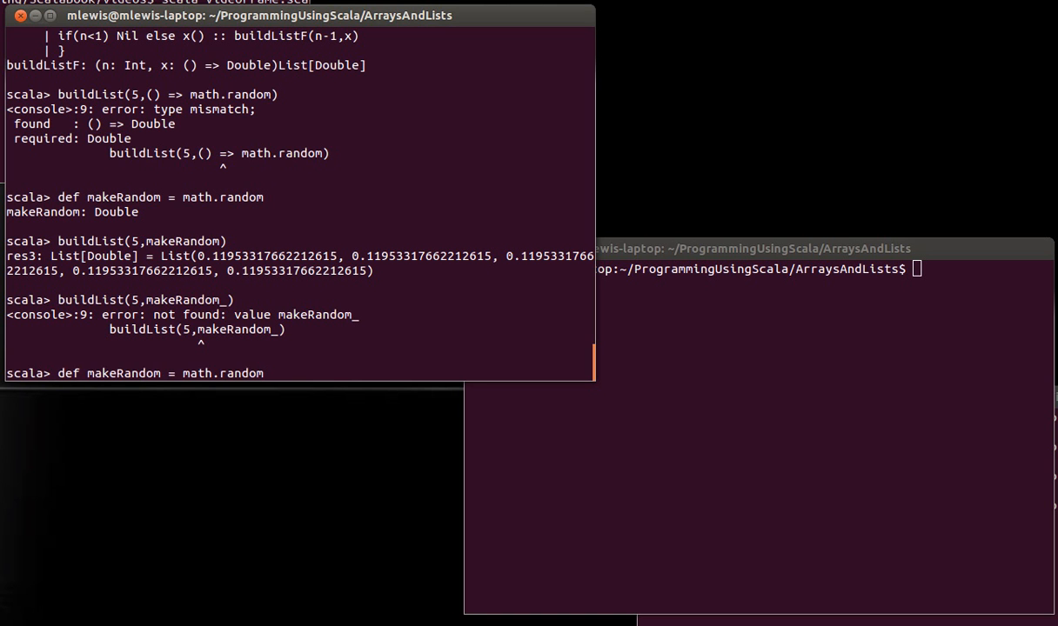
{"action": "type", "text": "buildList(5,() => math.random)"}
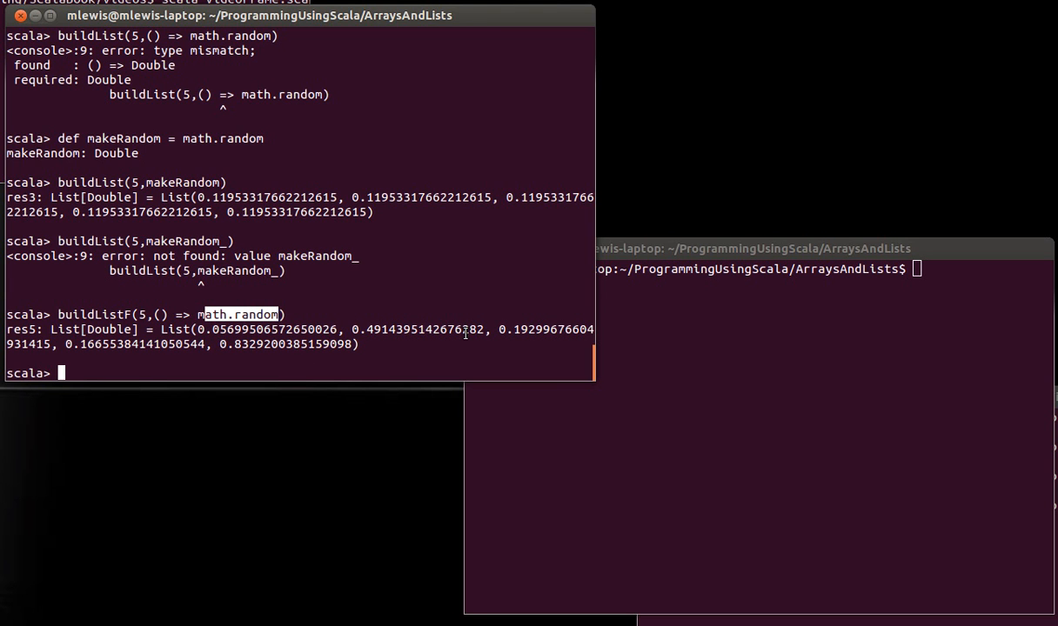
{"action": "mouse_move", "coordinate": [376, 317]}
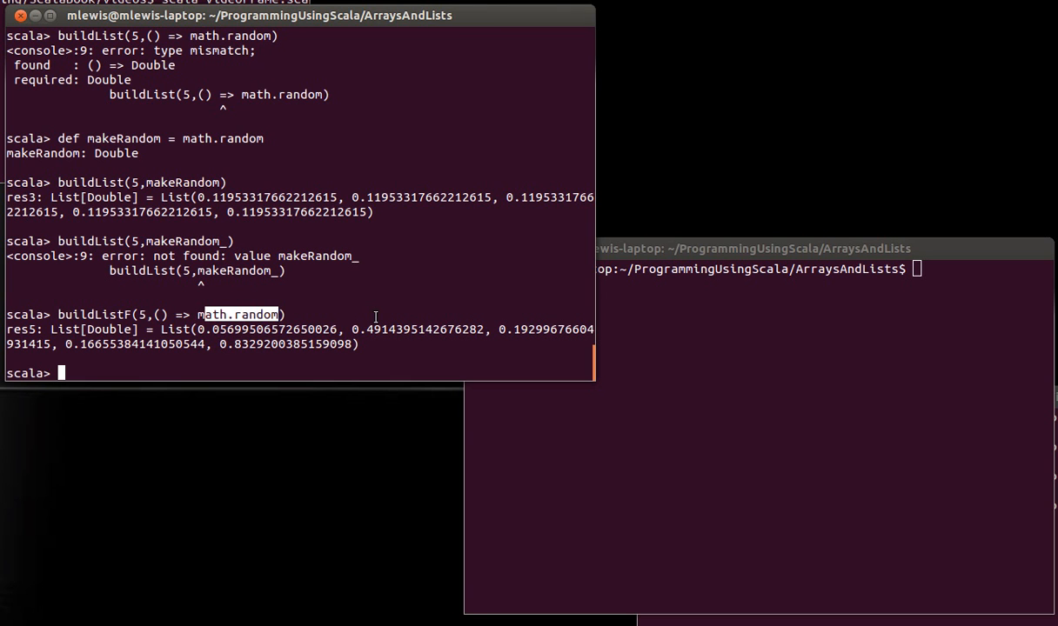
{"action": "left_click", "coordinate": [378, 315]}
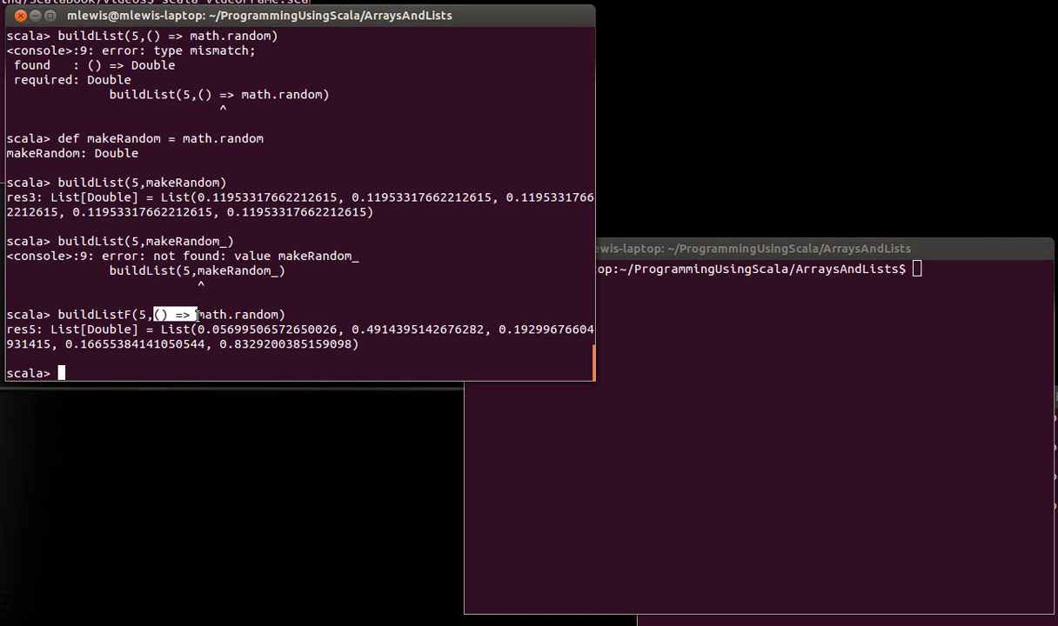
Define buildListN with pass-by-name x: => Double and start the call buildListN(5,math.random)
{"action": "type", "text": "buildList(5,() => math.random)"}
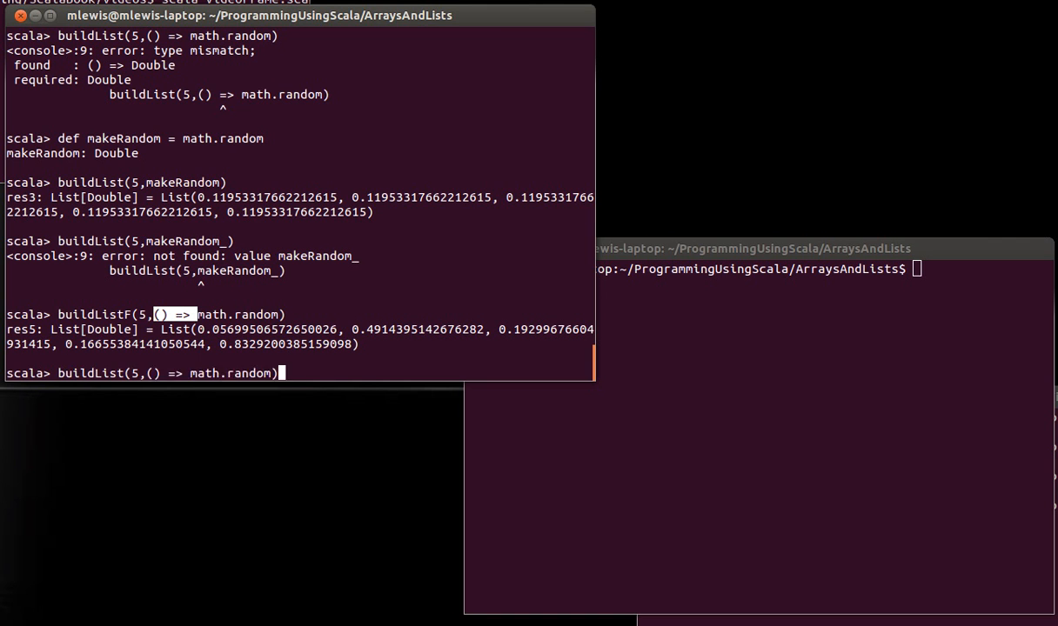
{"action": "type", "text": "def buildListF(n:Int,x:() => Double):List[Double] = {"}
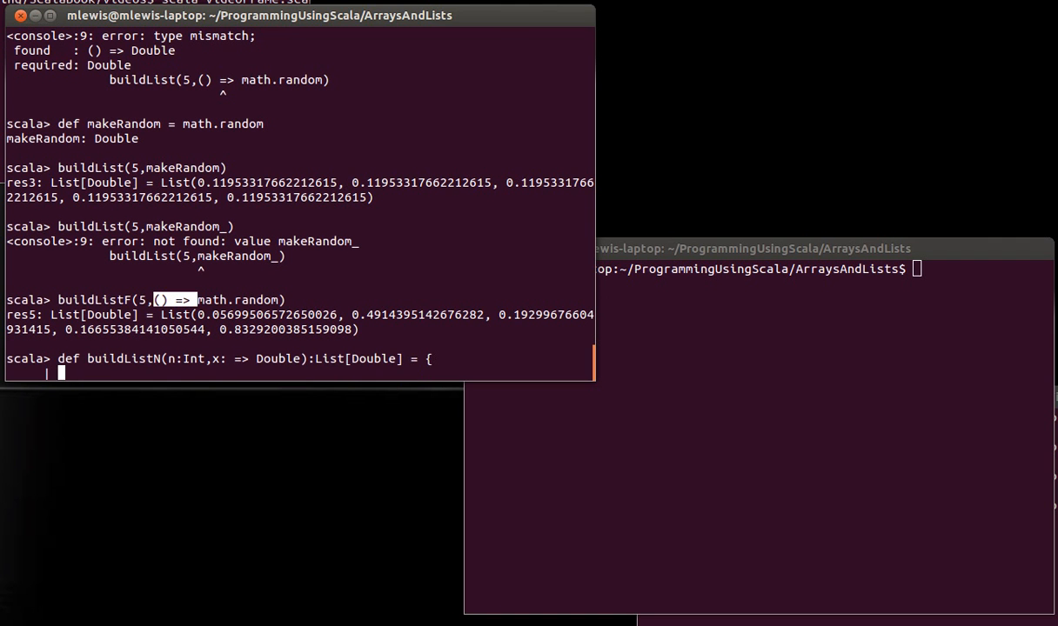
{"action": "type", "text": "if(n<1) Nil else x() :: buildListF(n-1,x)"}
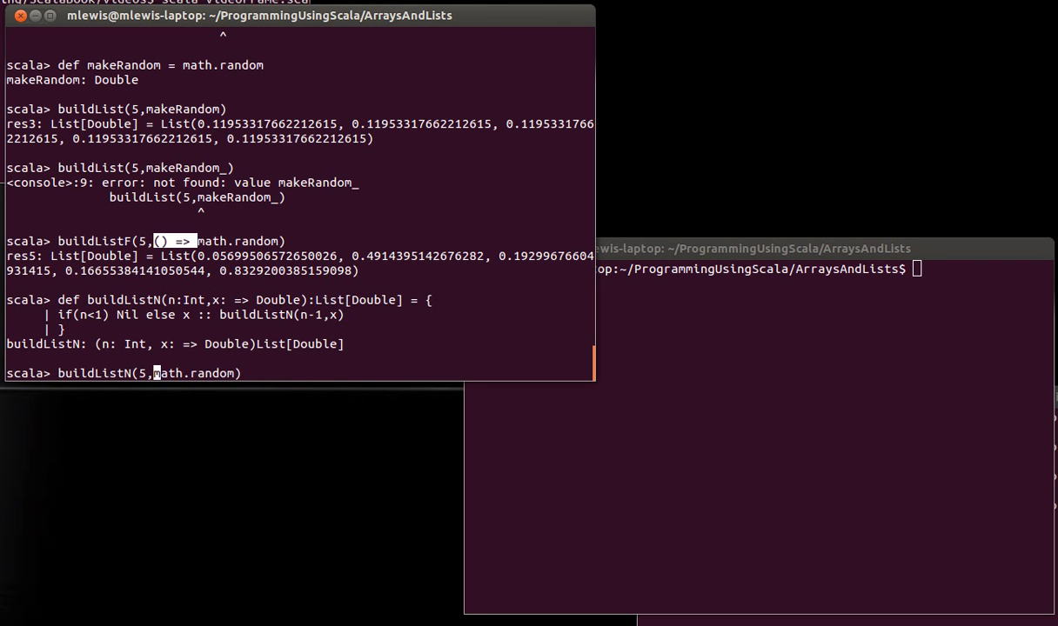
Evaluate buildListN(5,math.random), returning five different random Doubles as res6
{"action": "key", "text": "Return"}
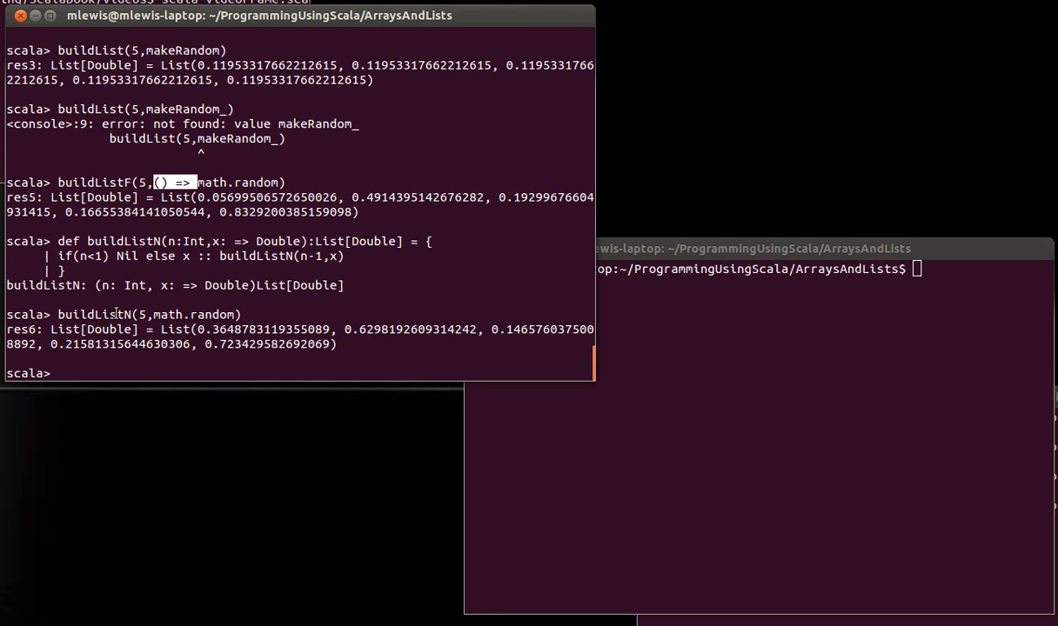
{"action": "mouse_move", "coordinate": [228, 315]}
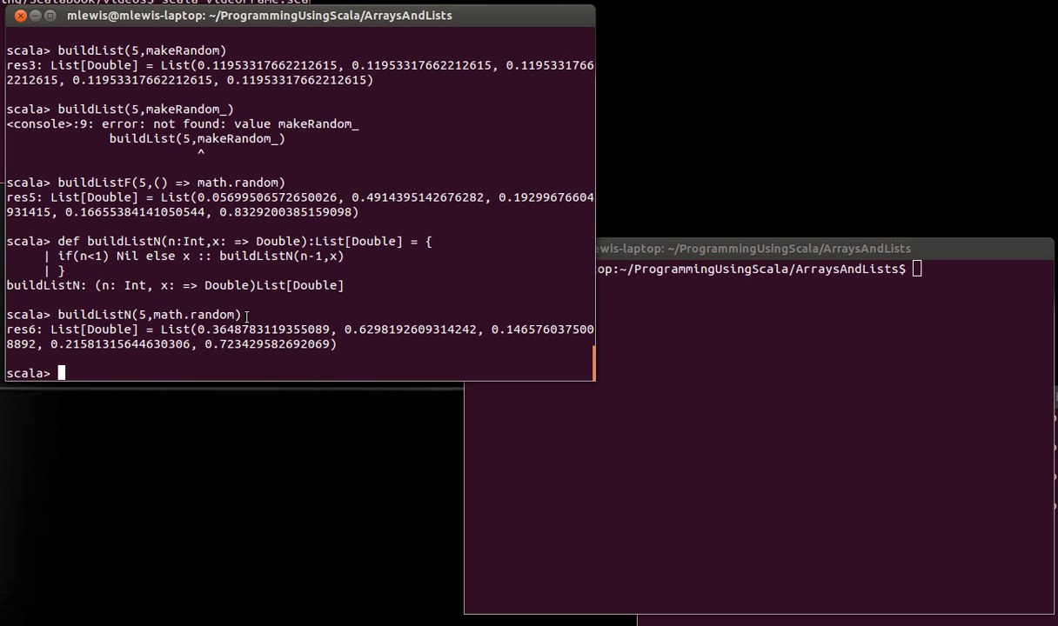
{"action": "mouse_move", "coordinate": [170, 292]}
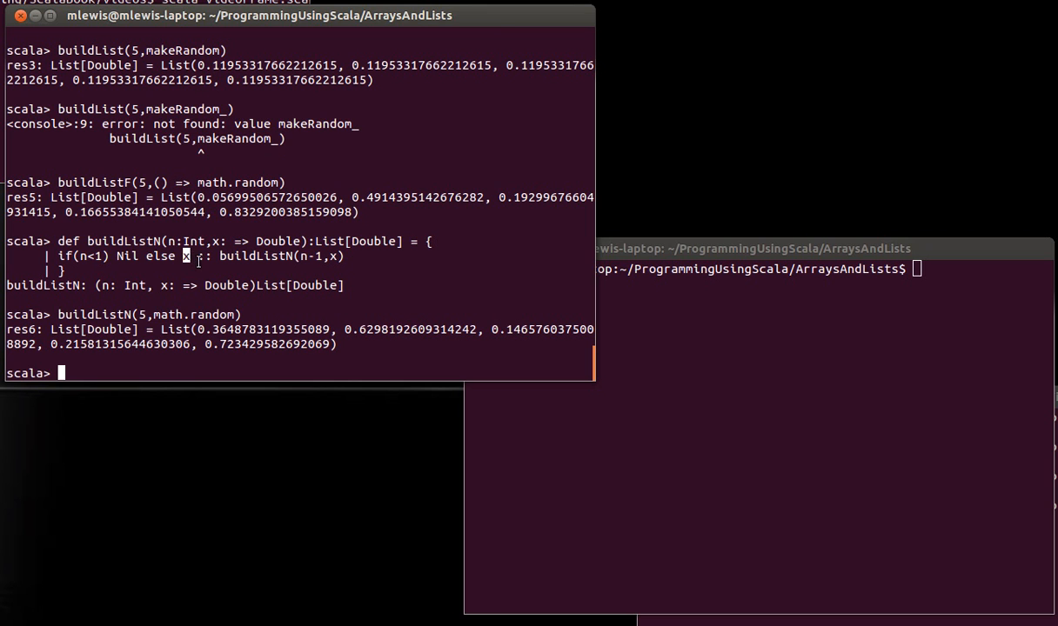
{"action": "mouse_move", "coordinate": [191, 261]}
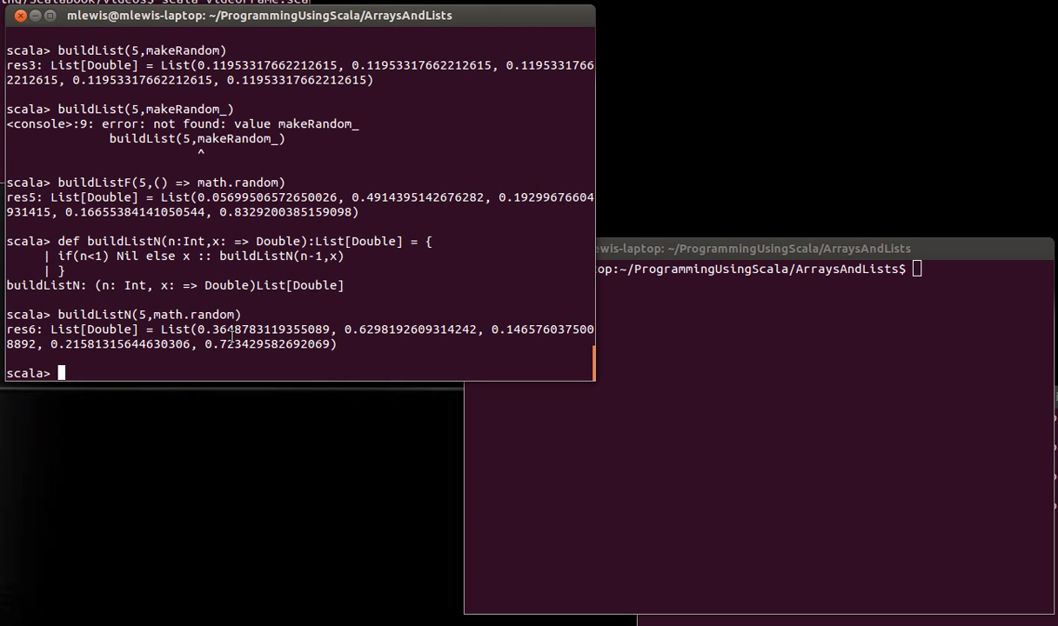
Declare var i = 0, run buildList(5,{i += 1; math.random}) and check i equals 1
{"action": "type", "text": "var"}
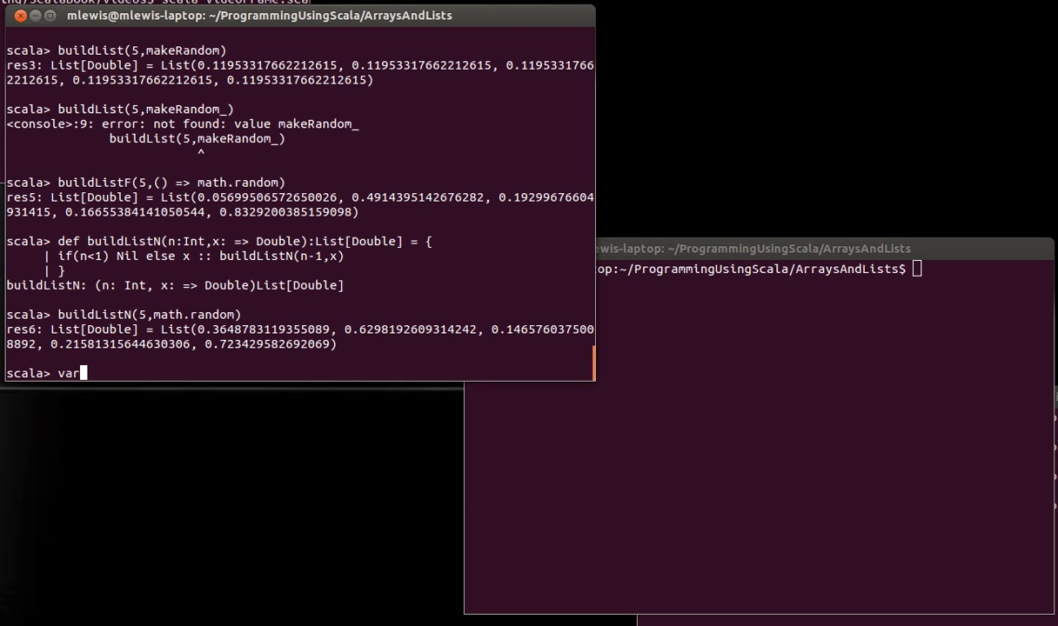
{"action": "type", "text": "i = 0"}
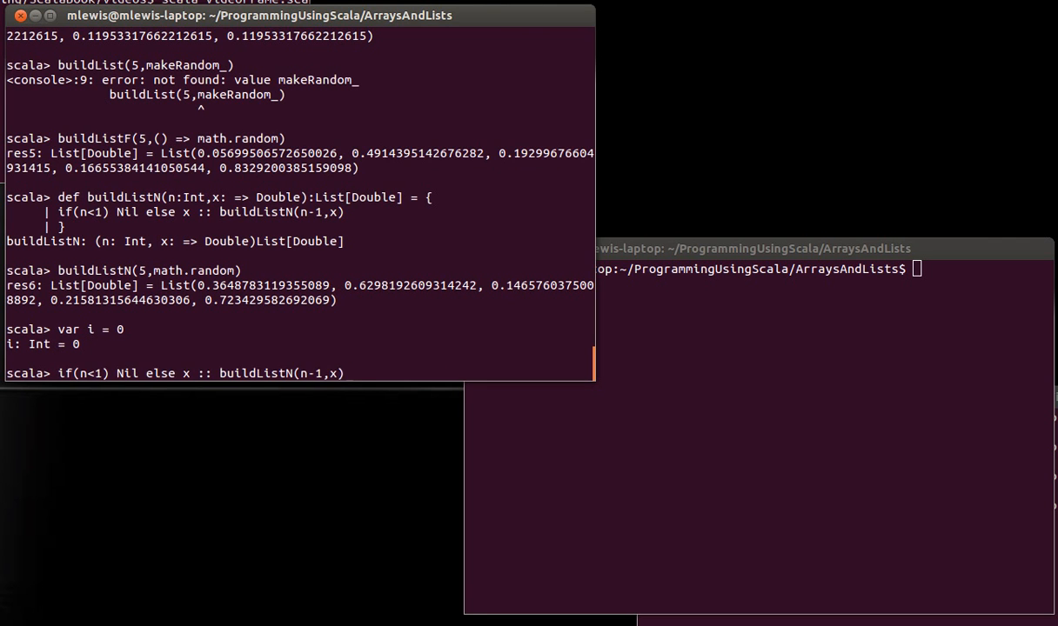
{"action": "type", "text": "buildListN(5,math.random)"}
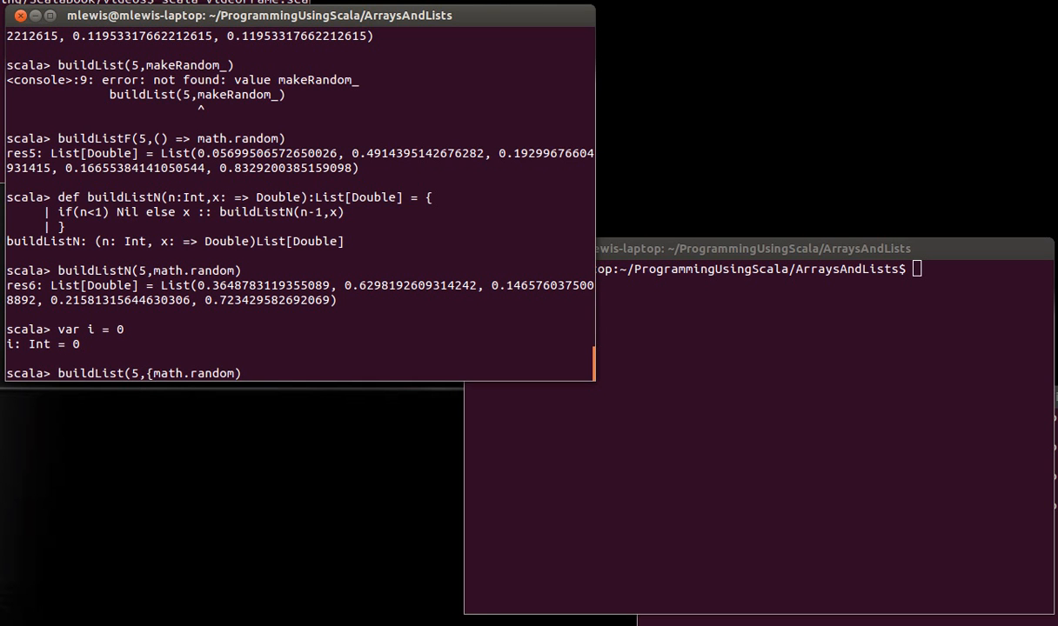
{"action": "type", "text": "i += 1 ;"}
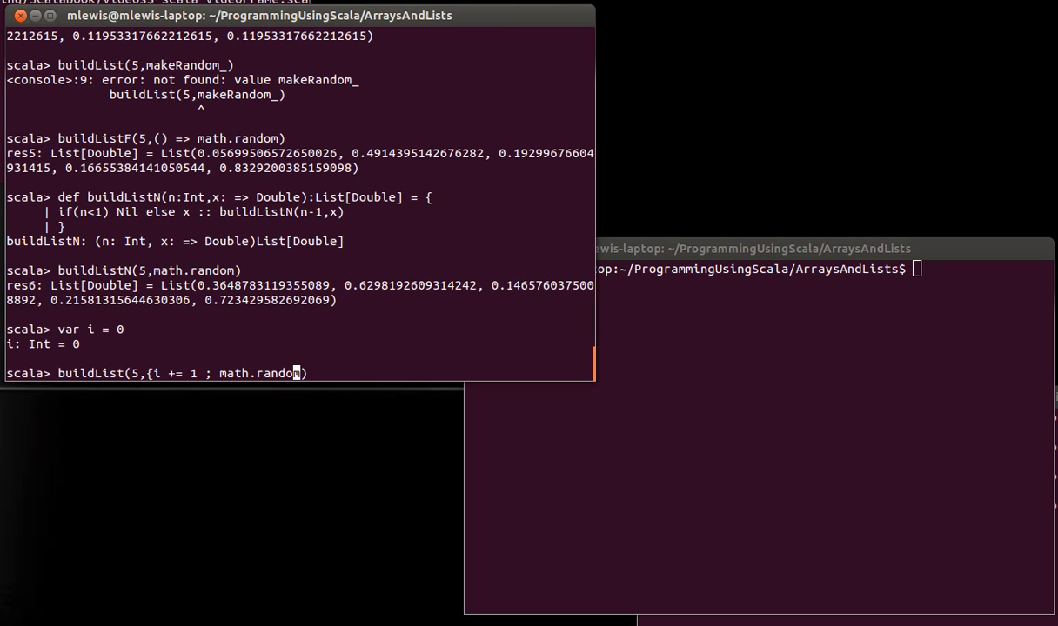
{"action": "type", "text": "})"}
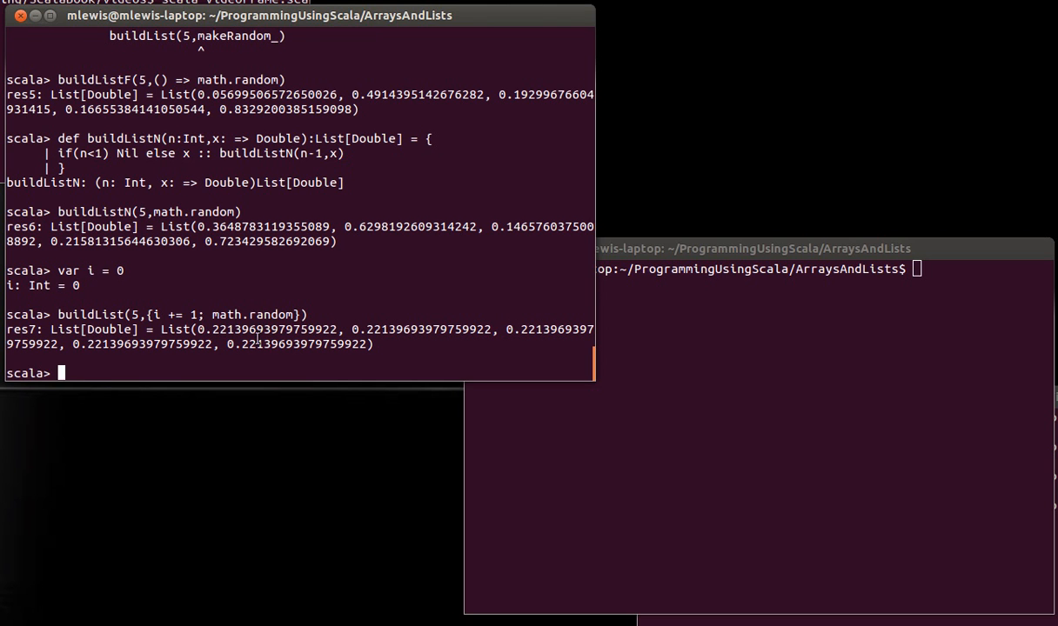
{"action": "double_click", "coordinate": [222, 327]}
{"action": "type", "text": "i"}
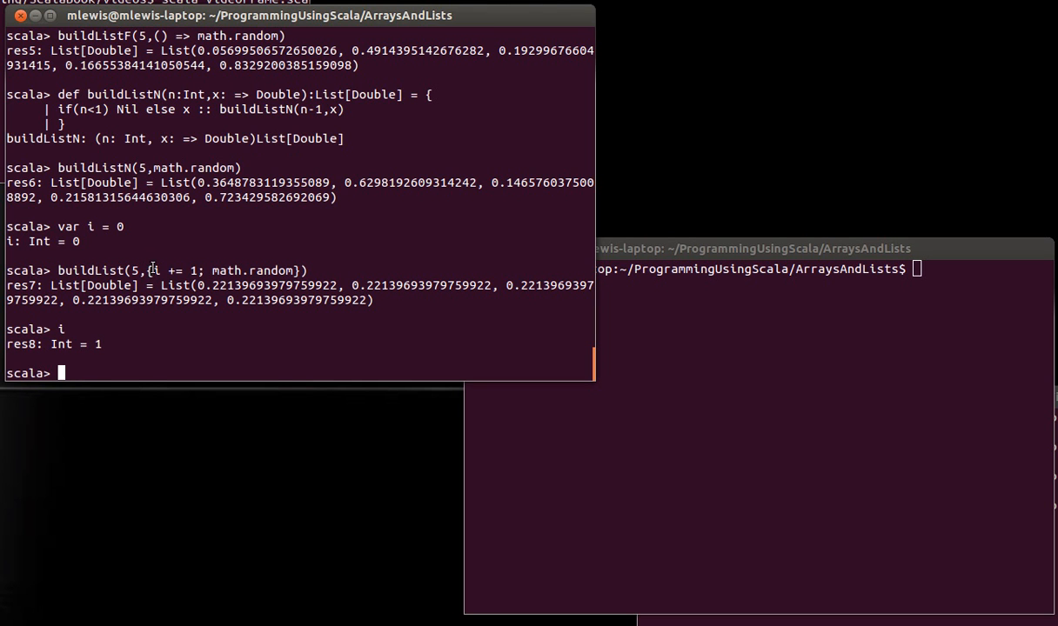
Reset i=0 and rerun the {i += 1; math.random} block with buildListN so i reaches 5
{"action": "left_click_drag", "start_coordinate": [150, 272], "coordinate": [200, 271]}
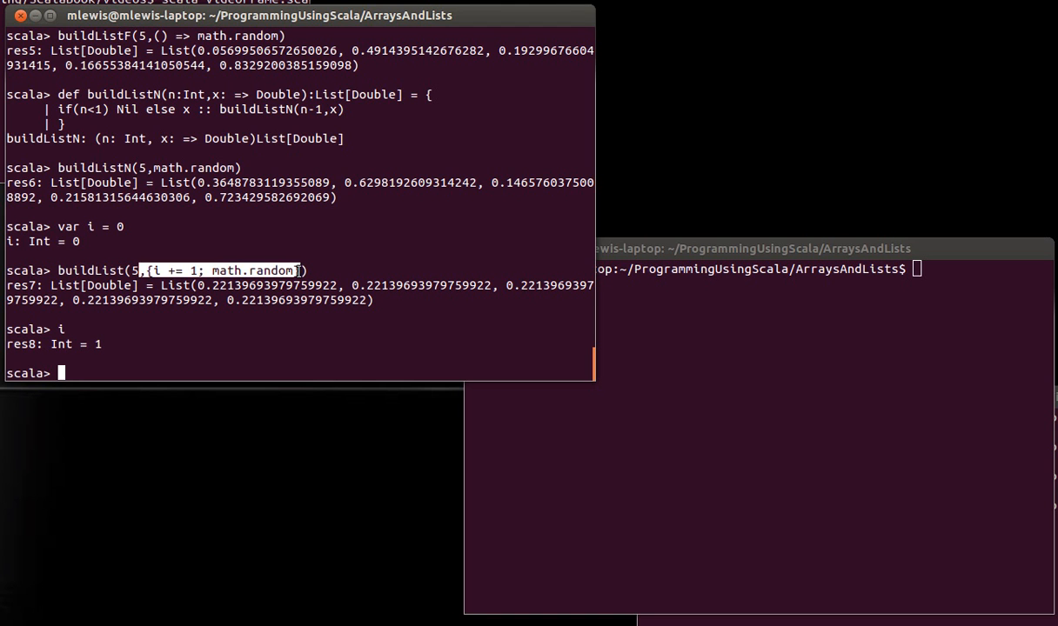
{"action": "type", "text": "i=0"}
{"action": "type", "text": "buildListN(5,{i += 1; math.random})"}
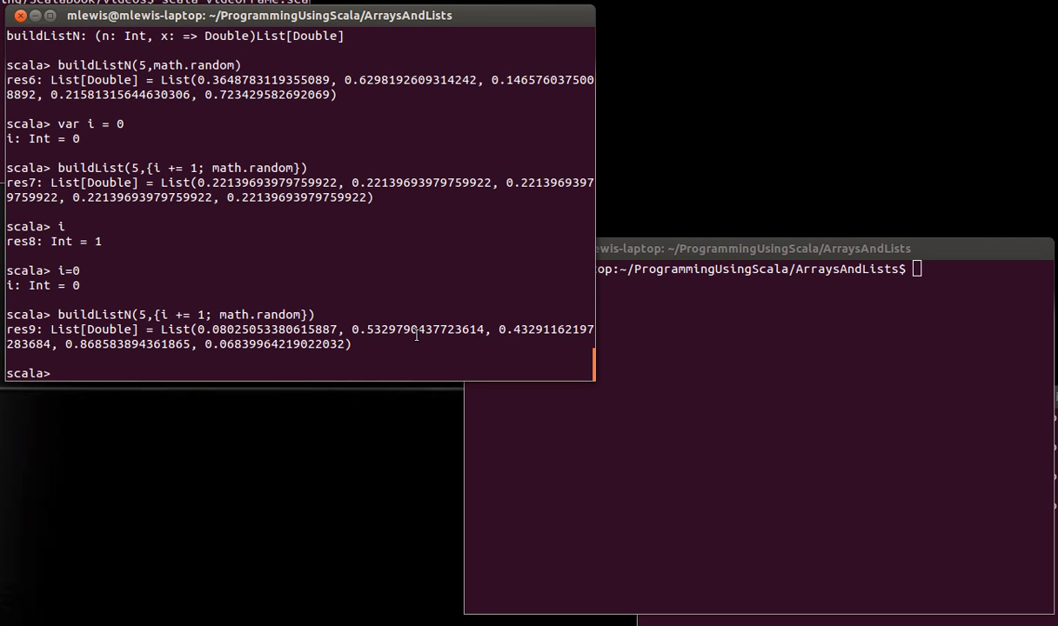
{"action": "mouse_move", "coordinate": [181, 355]}
{"action": "type", "text": "i"}
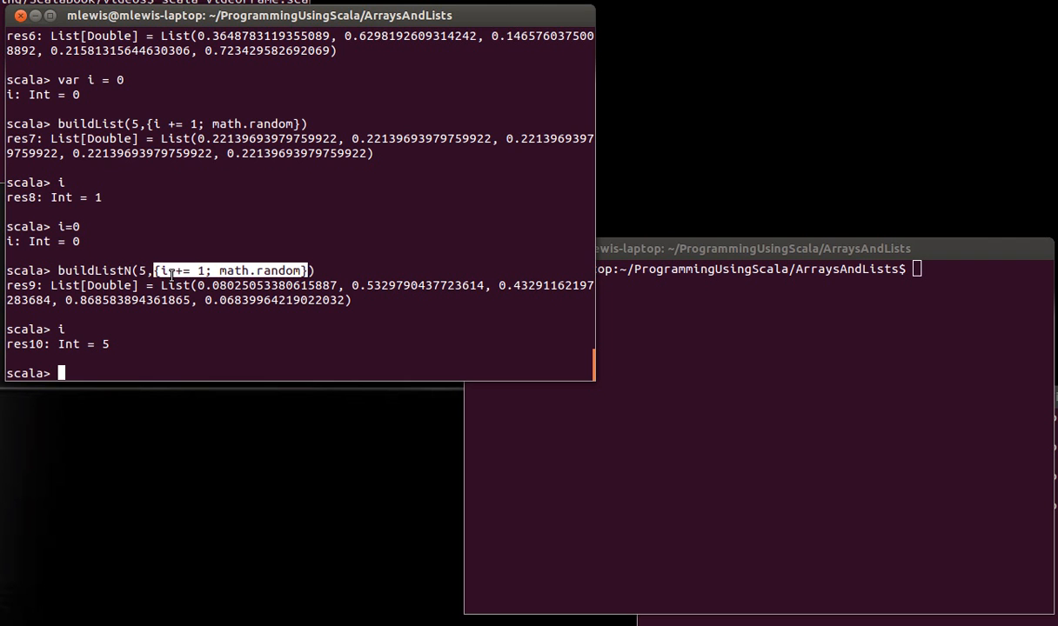
{"action": "mouse_move", "coordinate": [150, 295]}
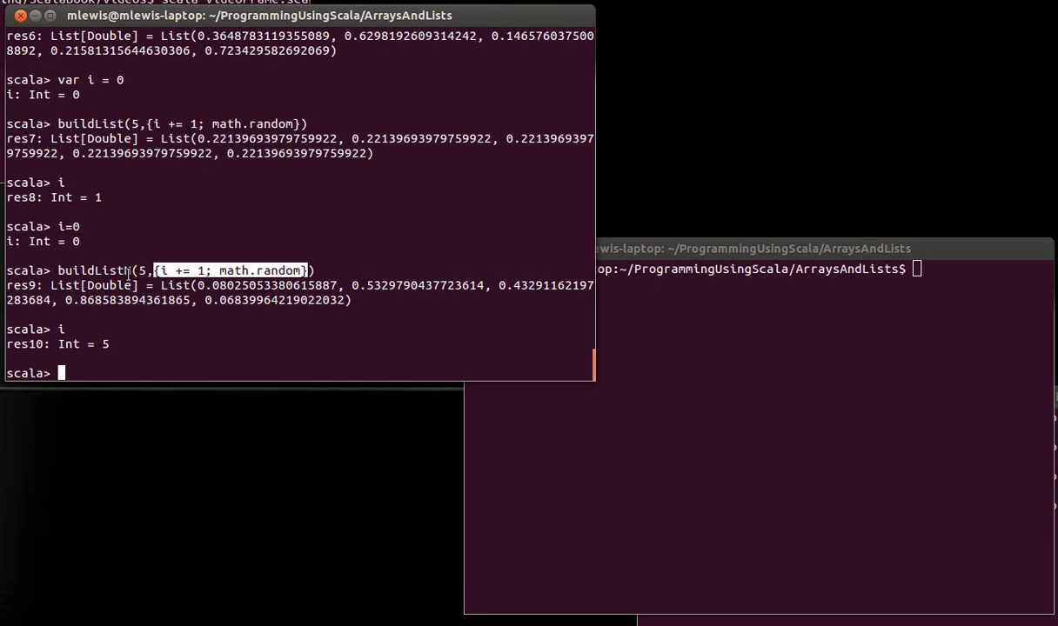
{"action": "mouse_move", "coordinate": [254, 300]}
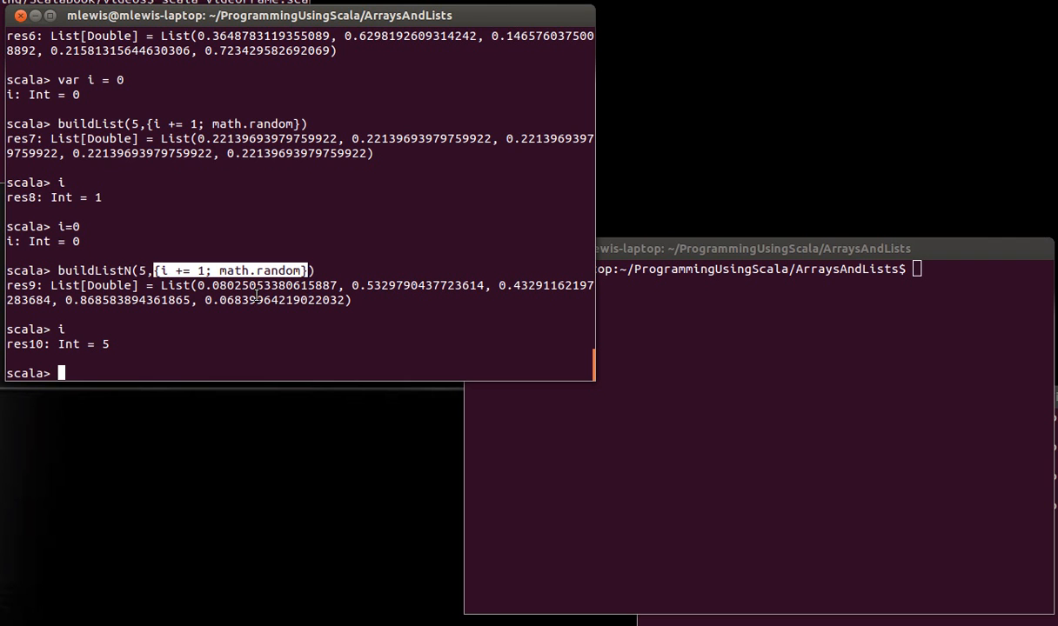
{"action": "mouse_move", "coordinate": [289, 299]}
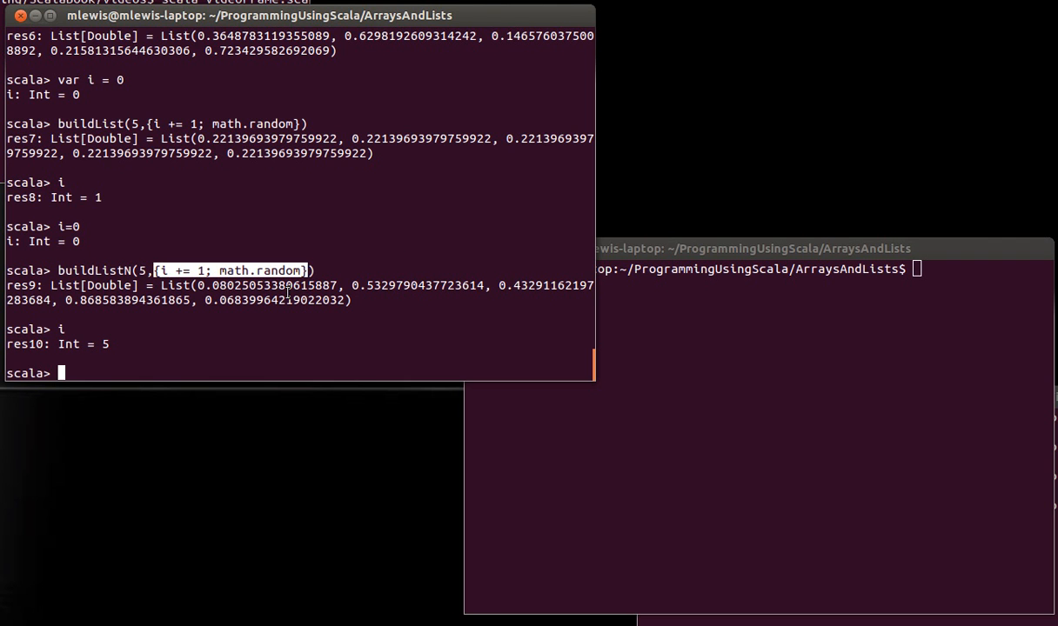
{"action": "mouse_move", "coordinate": [275, 300]}
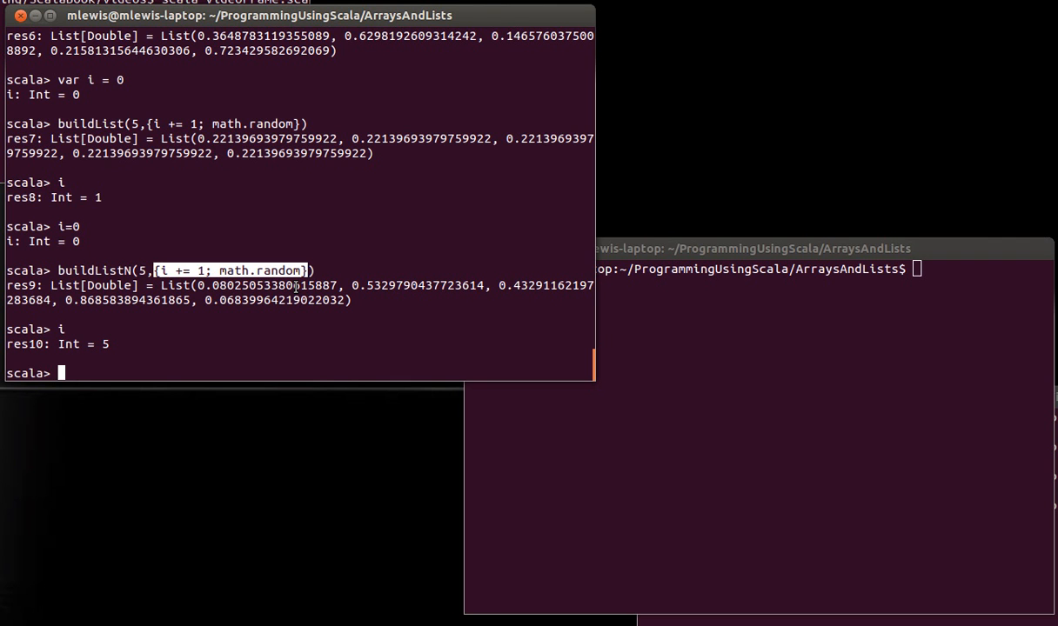
Evaluate buildListN(5,readDouble), entering 1 through 5 to get List(1.0, 2.0, 3.0, 4.0, 5.0)
{"action": "type", "text": "buildListN(5,{i += 1; math.random})"}
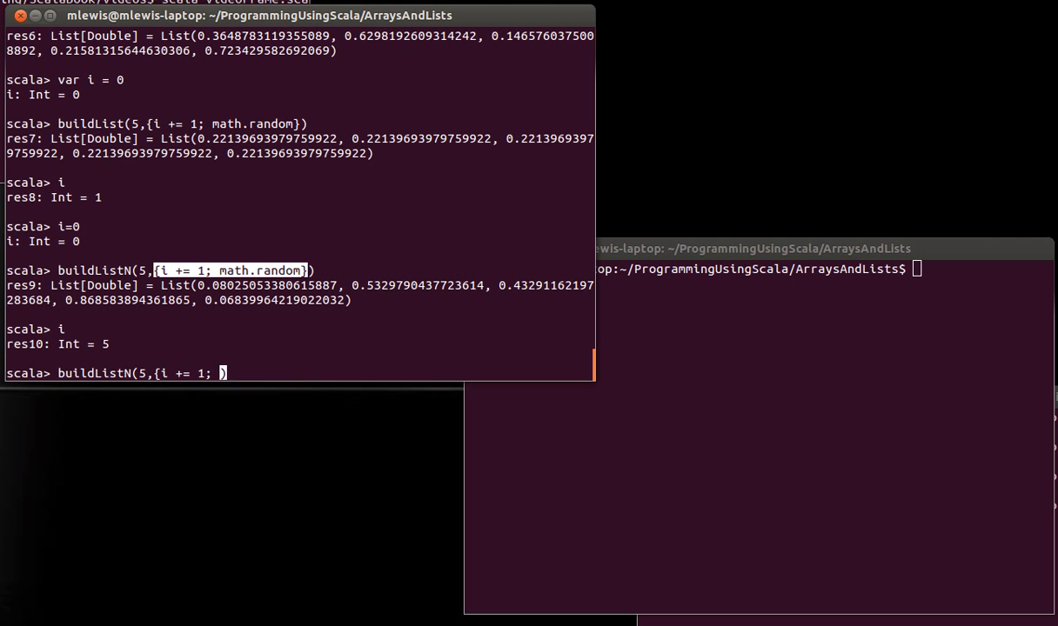
{"action": "type", "text": "read"}
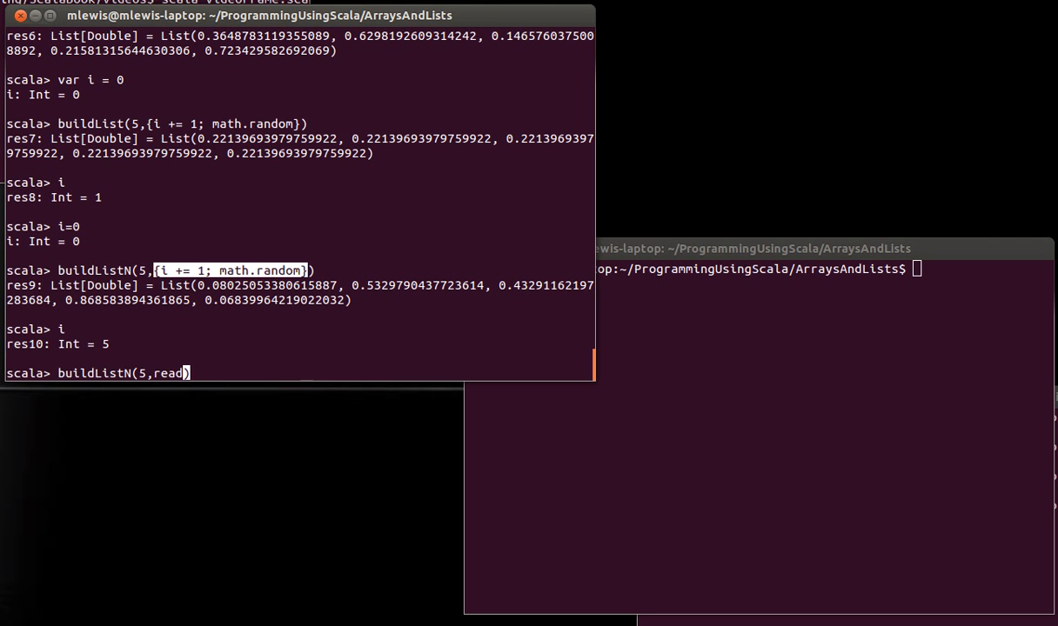
{"action": "type", "text": "Double"}
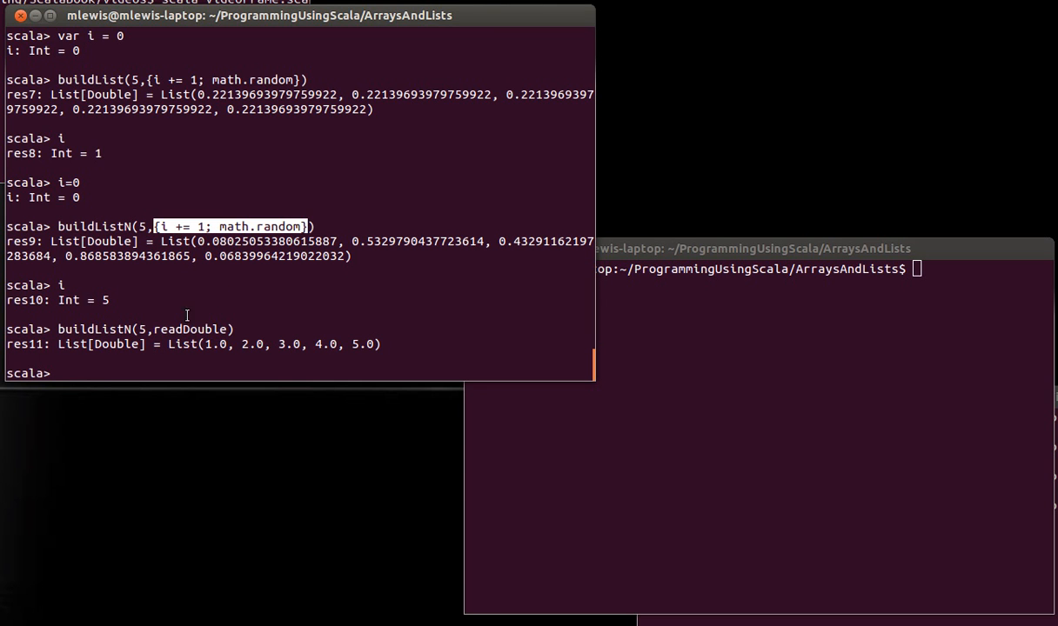
{"action": "type", "text": "buildListN(5,readDouble)"}
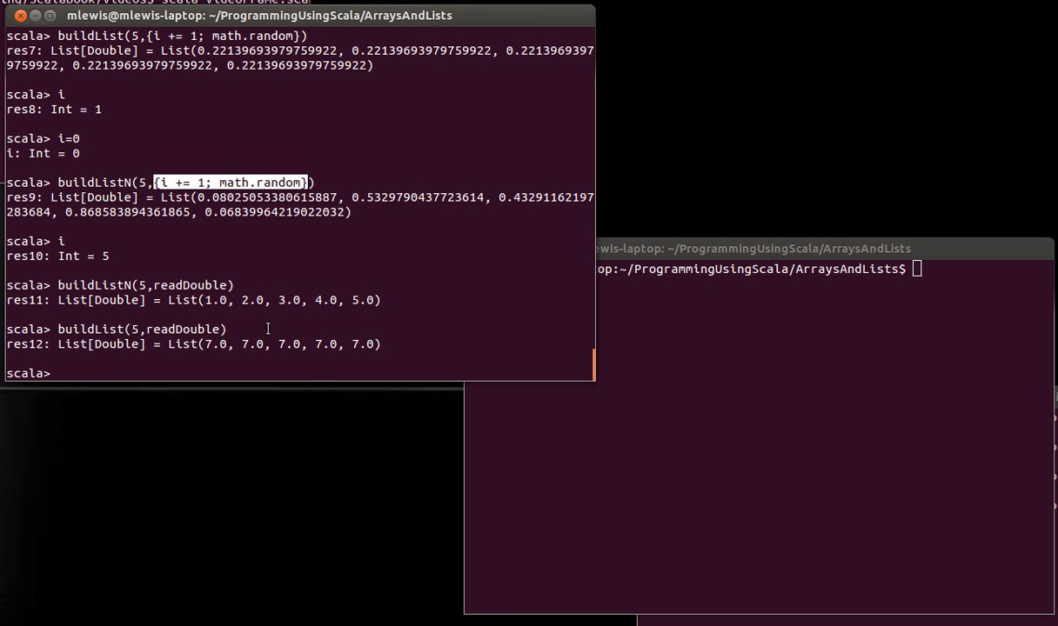
{"action": "double_click", "coordinate": [164, 328]}
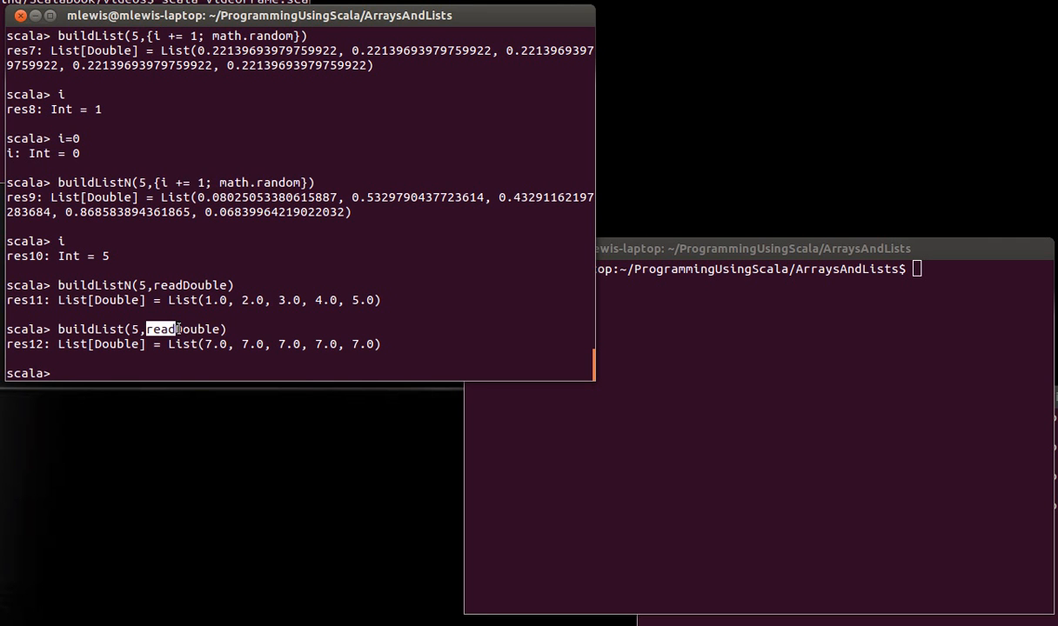